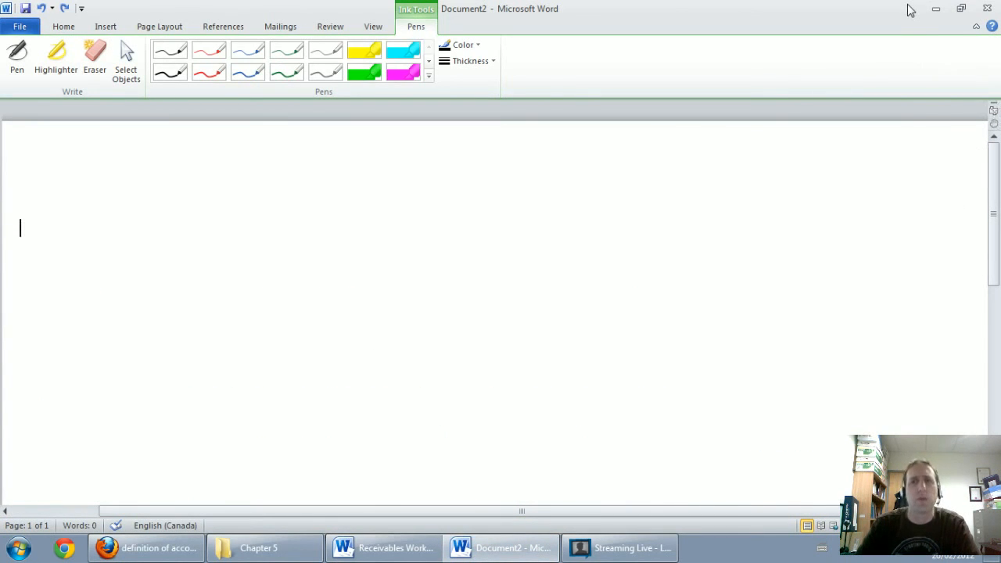
{"action": "mouse_move", "coordinate": [184, 97]}
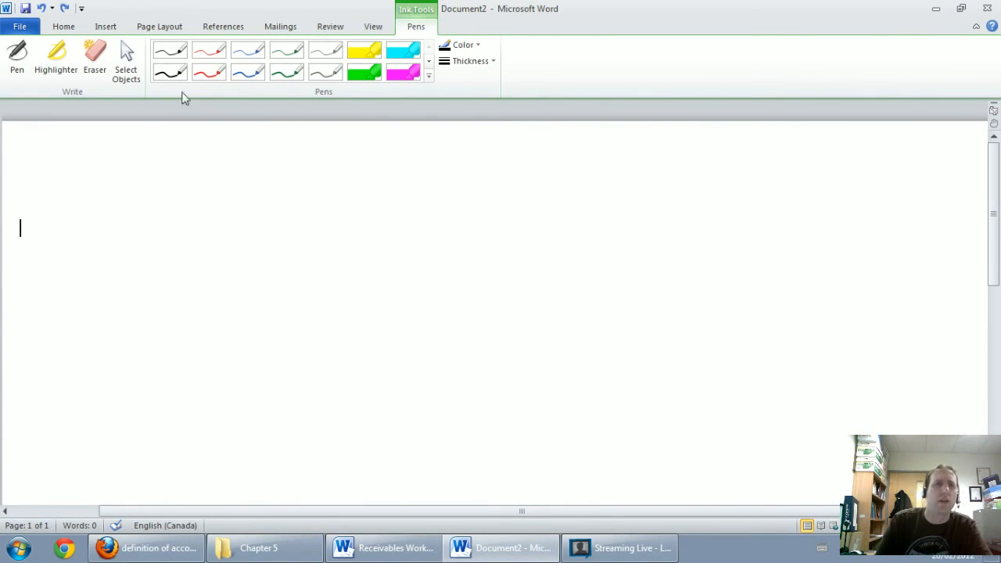
Step: Activate the thin black Pen tool on the Ink Tools Pens tab
{"action": "left_click", "coordinate": [17, 59]}
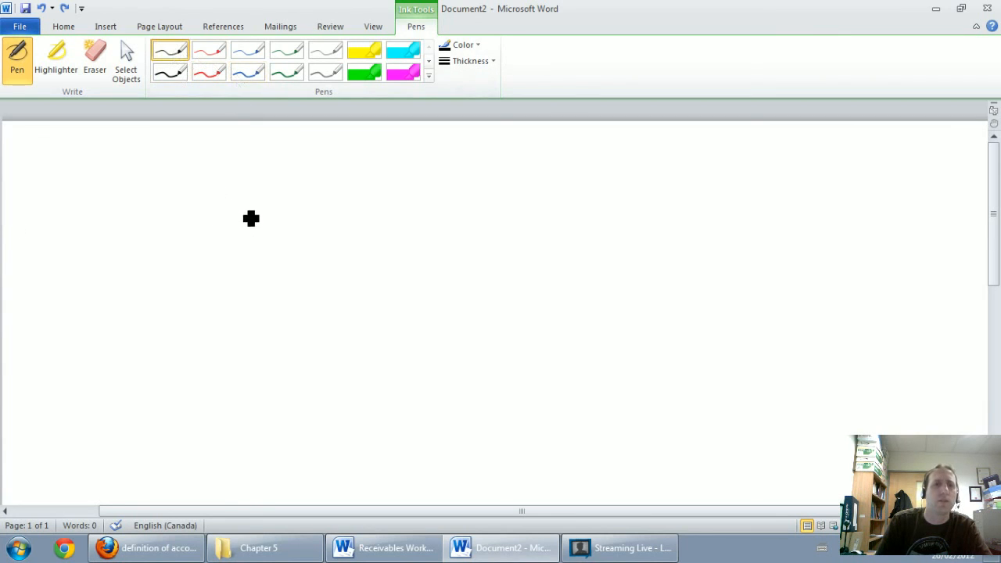
{"action": "mouse_move", "coordinate": [209, 228]}
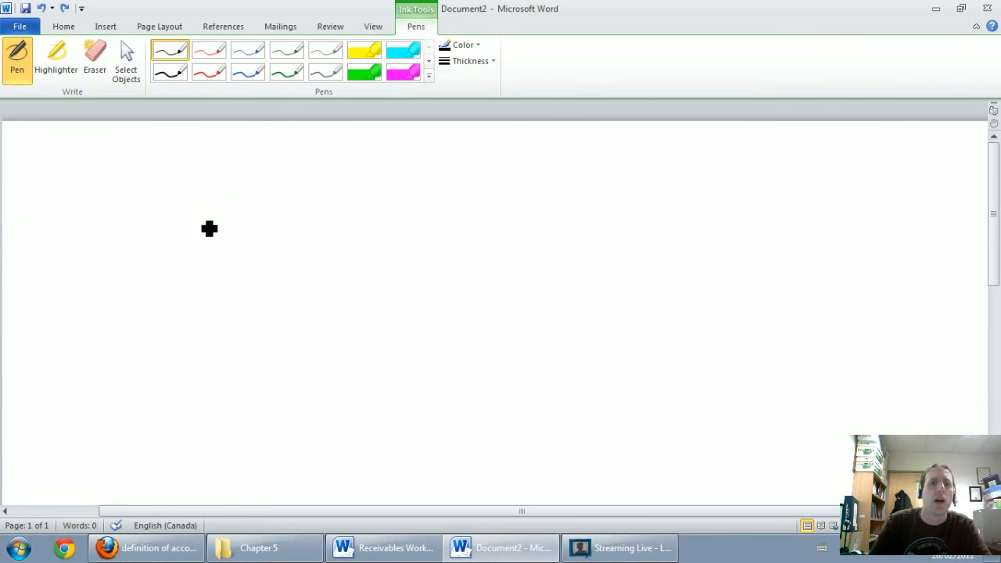
{"action": "mouse_move", "coordinate": [235, 226]}
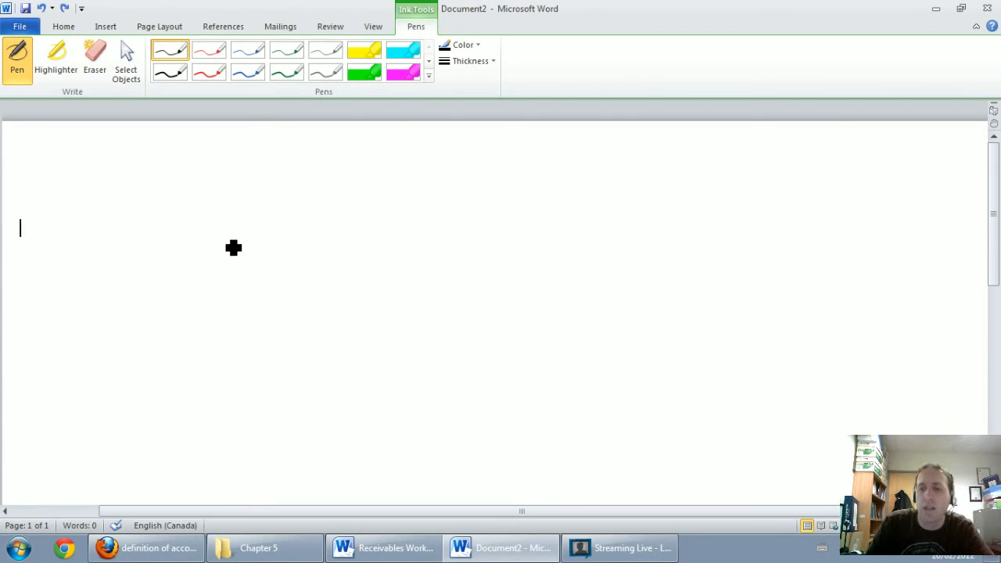
Step: Ink the Feb 26 date and the Consulting Rev 1K credit line
{"action": "left_click_drag", "start_coordinate": [186, 188], "coordinate": [250, 226]}
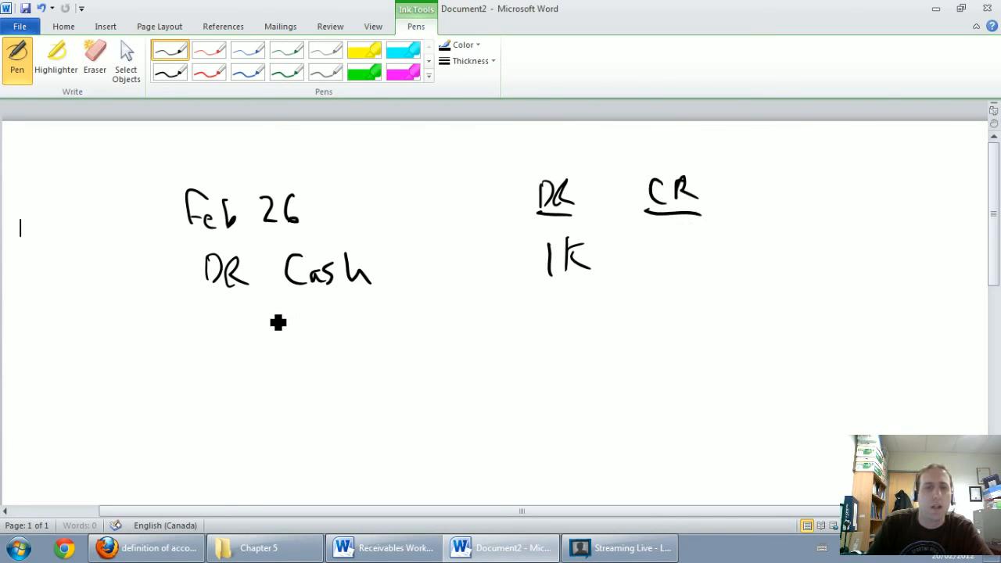
{"action": "left_click_drag", "start_coordinate": [262, 321], "coordinate": [383, 324]}
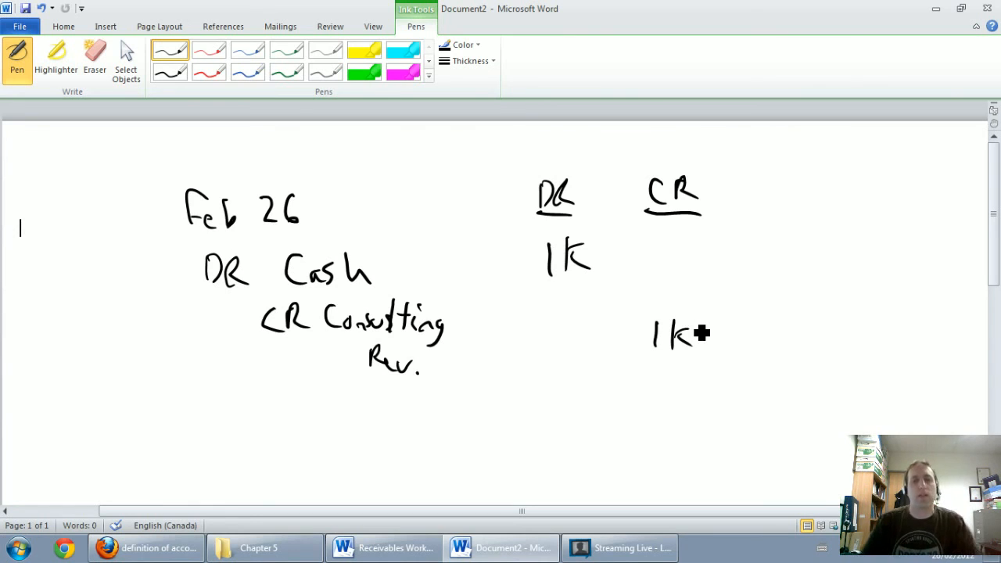
Step: Scroll down and ink the second entry's debit line: DR A/R 1K
{"action": "scroll", "scroll_direction": "down", "scroll_amount": 3}
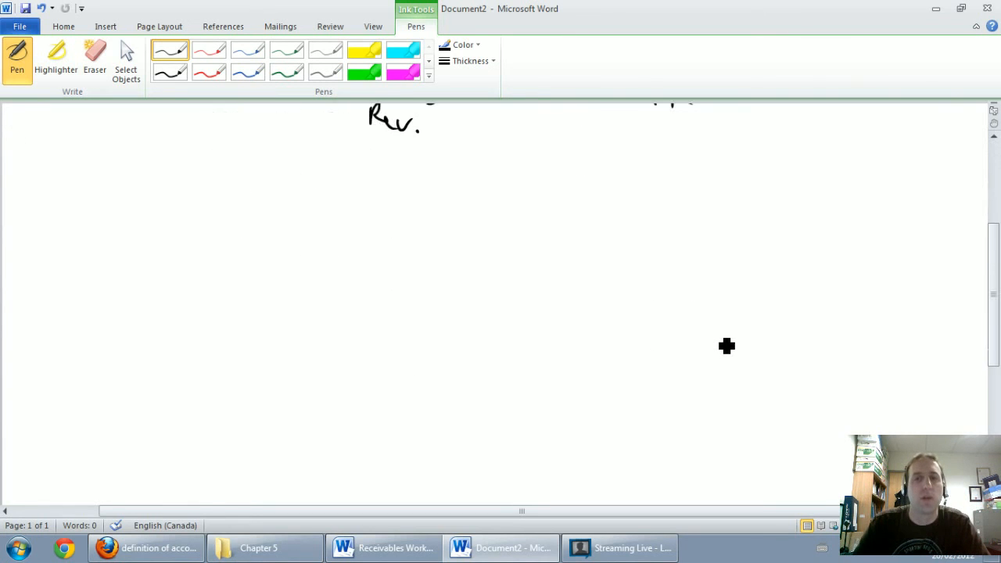
{"action": "mouse_move", "coordinate": [211, 178]}
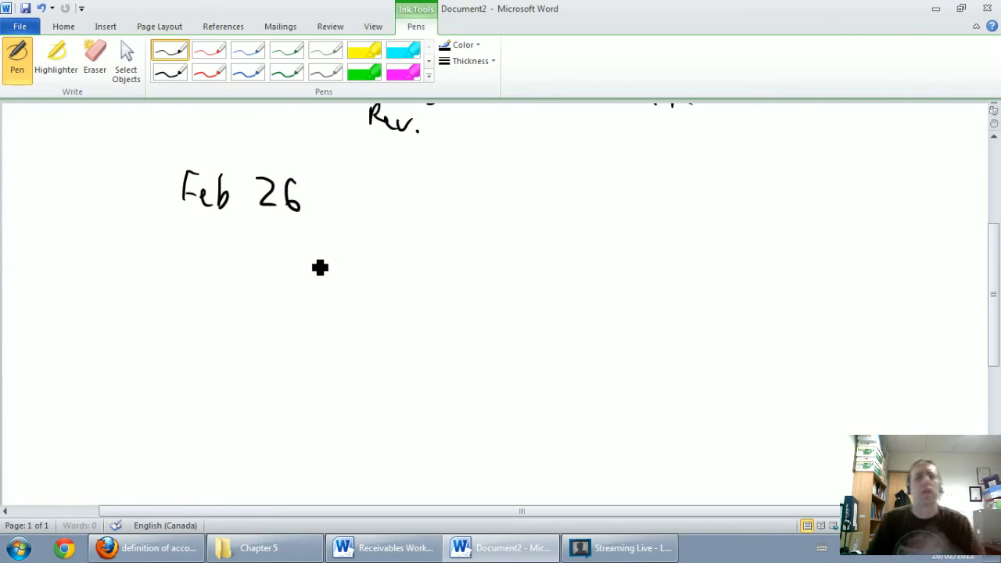
{"action": "mouse_move", "coordinate": [251, 249]}
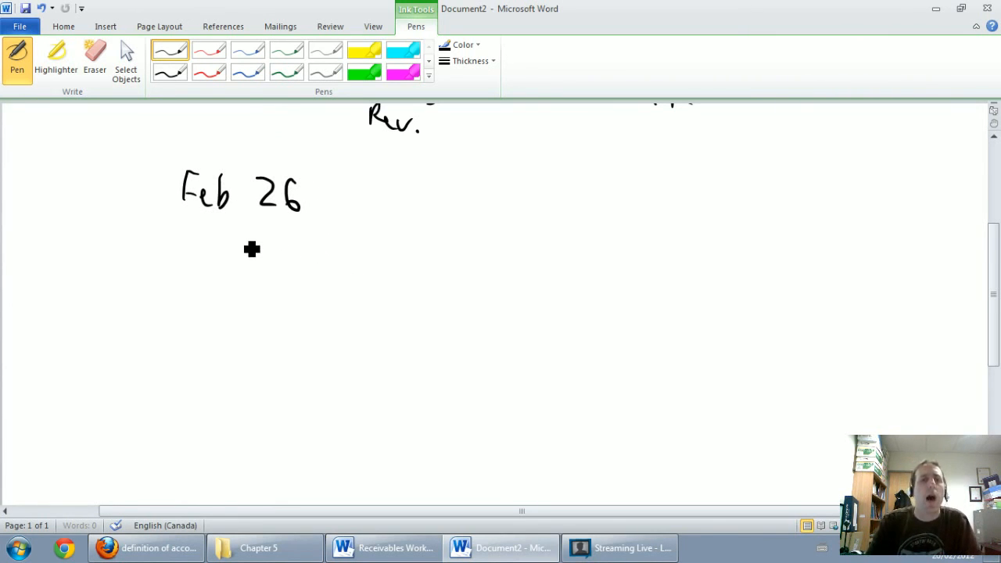
{"action": "left_click_drag", "start_coordinate": [234, 235], "coordinate": [250, 262]}
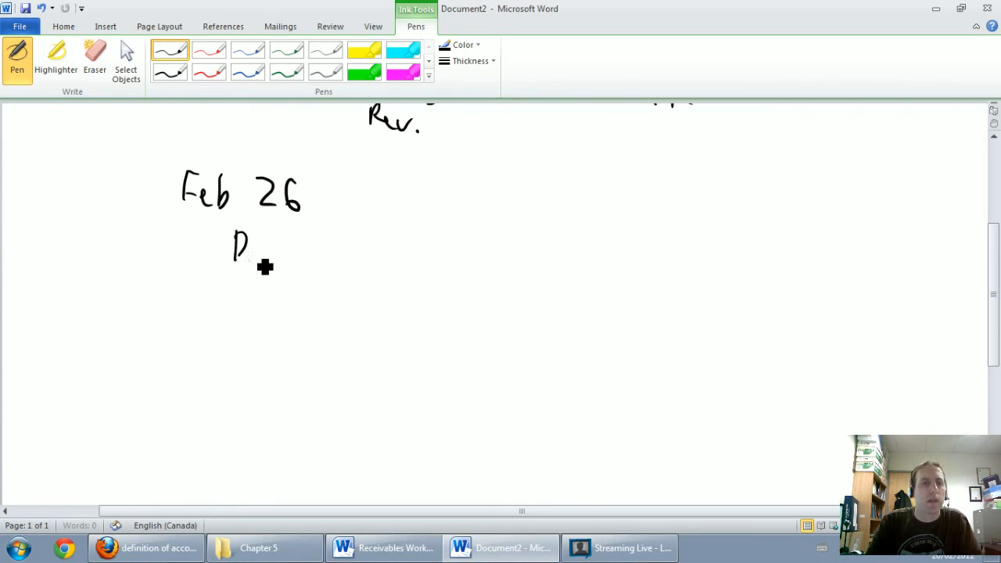
{"action": "left_click_drag", "start_coordinate": [250, 250], "coordinate": [352, 250]}
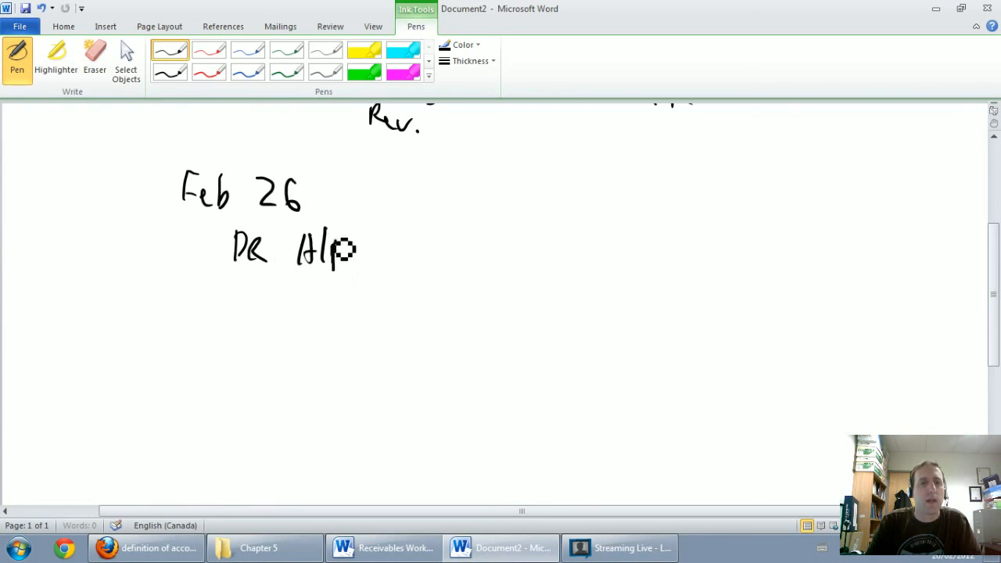
{"action": "left_click_drag", "start_coordinate": [344, 246], "coordinate": [355, 262]}
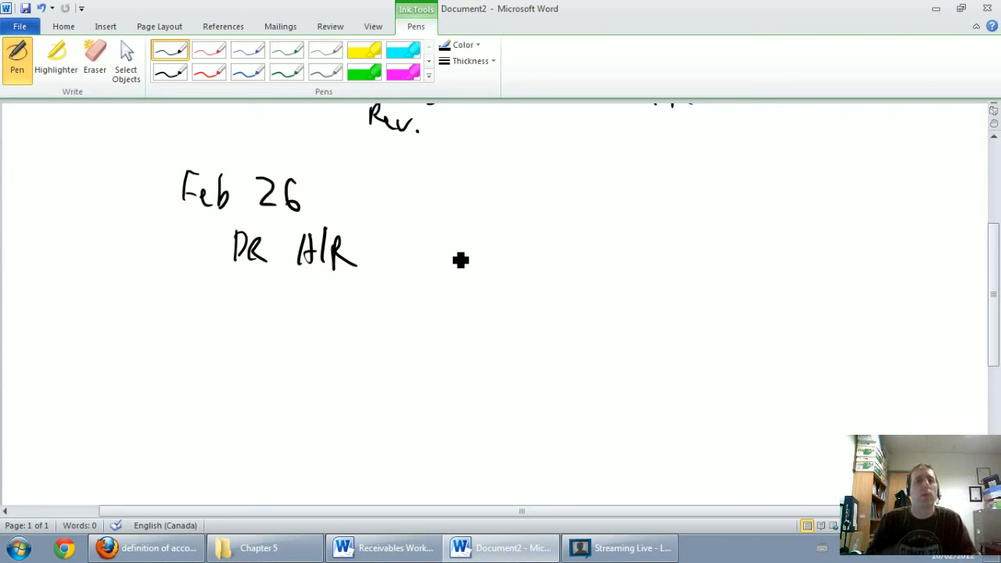
{"action": "left_click_drag", "start_coordinate": [539, 235], "coordinate": [582, 258]}
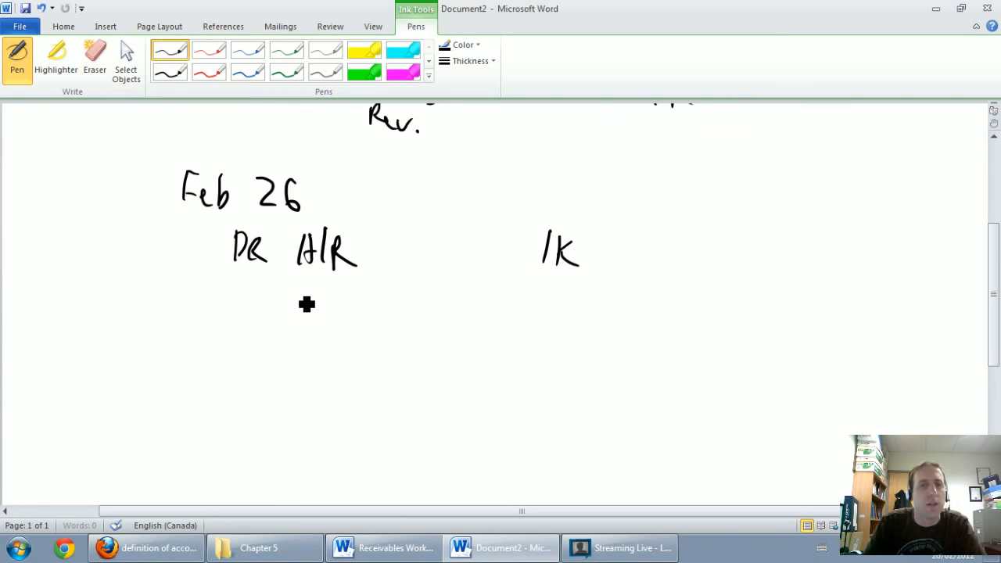
Step: Ink the credit line CR Consult. Rev 1K
{"action": "left_click_drag", "start_coordinate": [293, 313], "coordinate": [332, 295]}
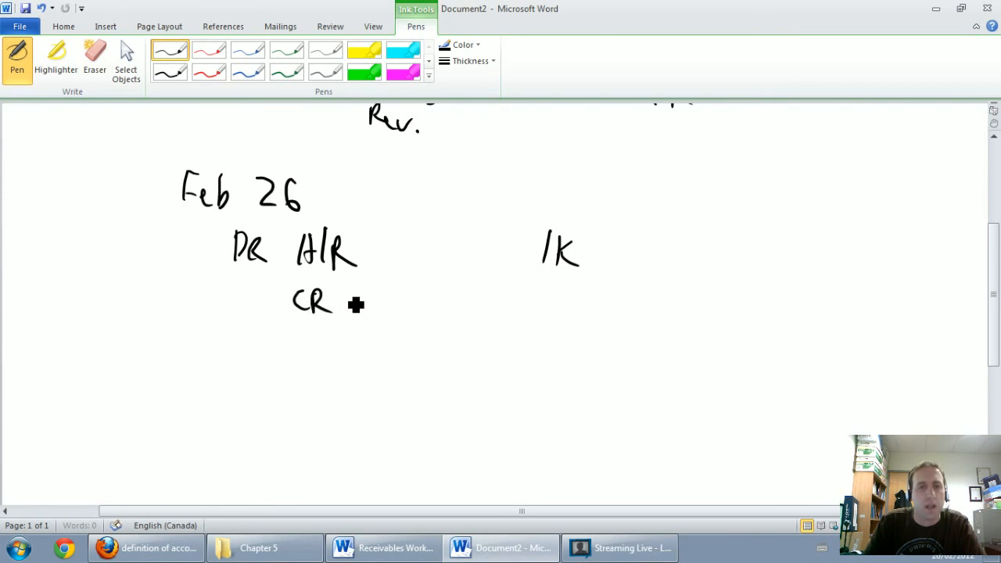
{"action": "left_click_drag", "start_coordinate": [336, 305], "coordinate": [438, 304]}
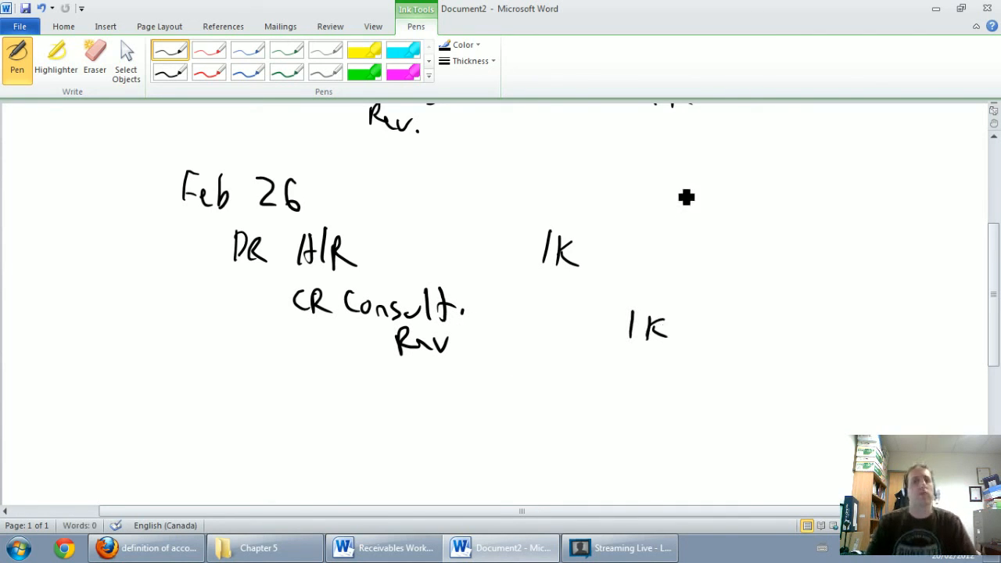
{"action": "mouse_move", "coordinate": [679, 192]}
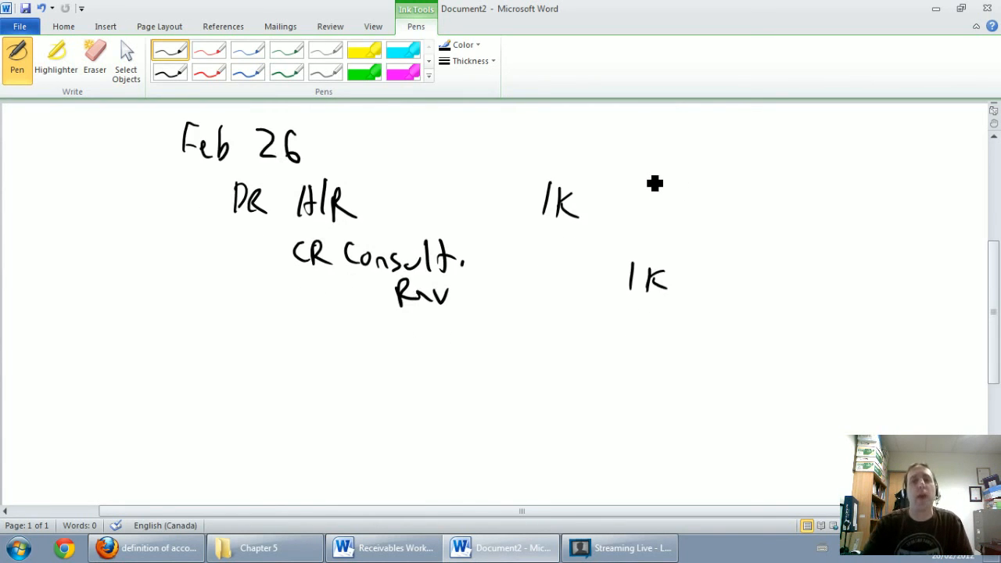
{"action": "mouse_move", "coordinate": [698, 156]}
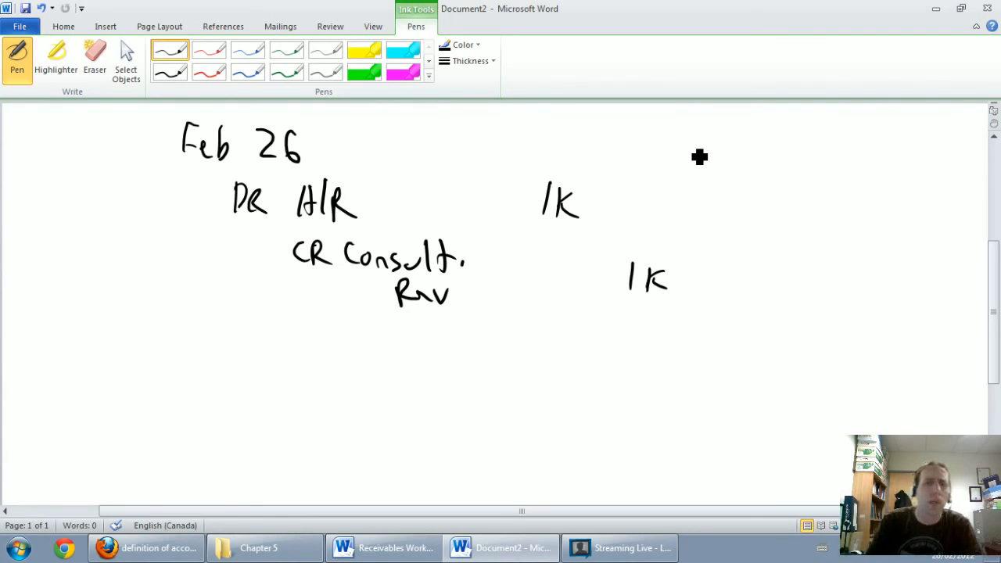
{"action": "mouse_move", "coordinate": [187, 383]}
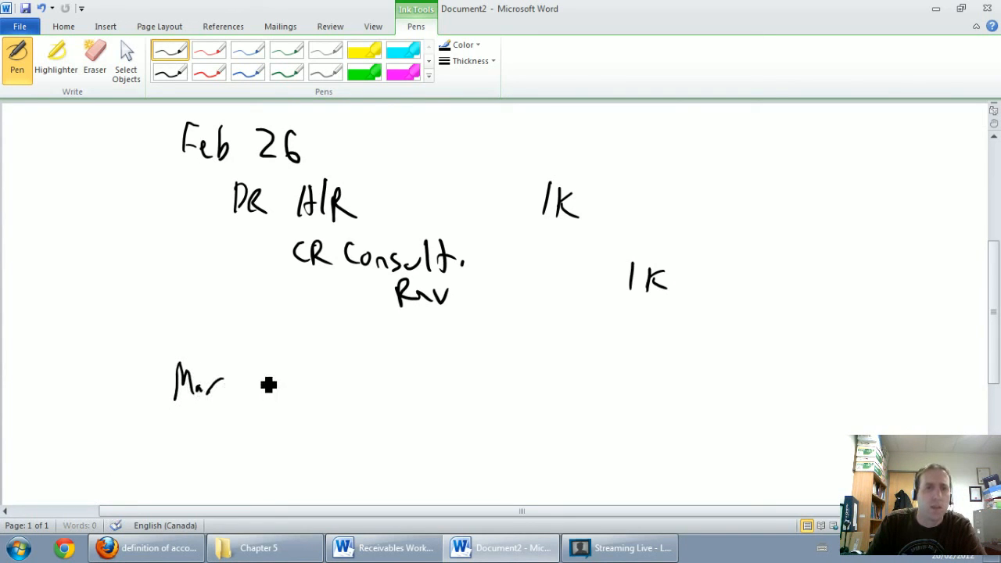
Step: Ink the Mar 5 date and the DR Cash 1K line
{"action": "left_click_drag", "start_coordinate": [266, 363], "coordinate": [281, 399]}
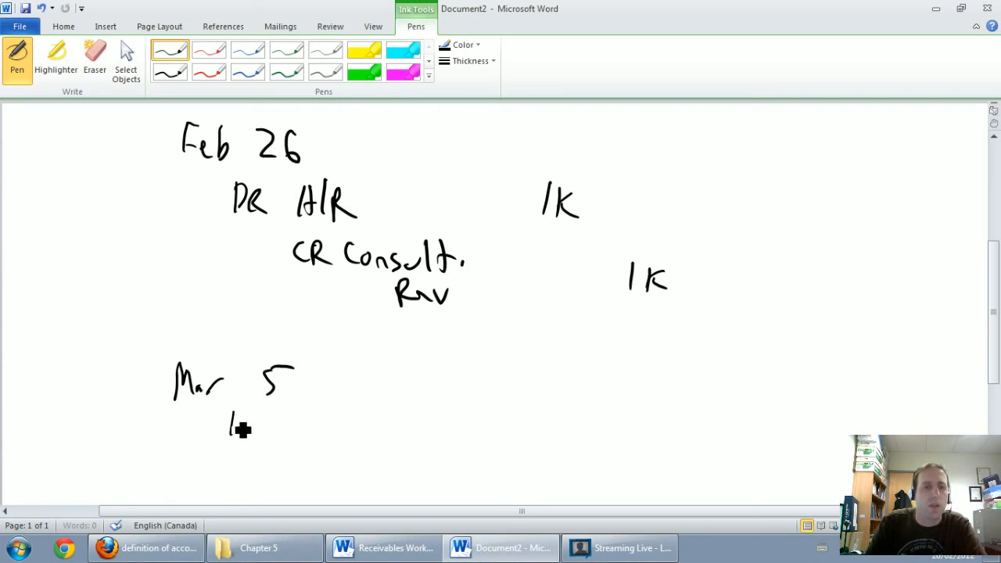
{"action": "left_click_drag", "start_coordinate": [231, 426], "coordinate": [399, 422]}
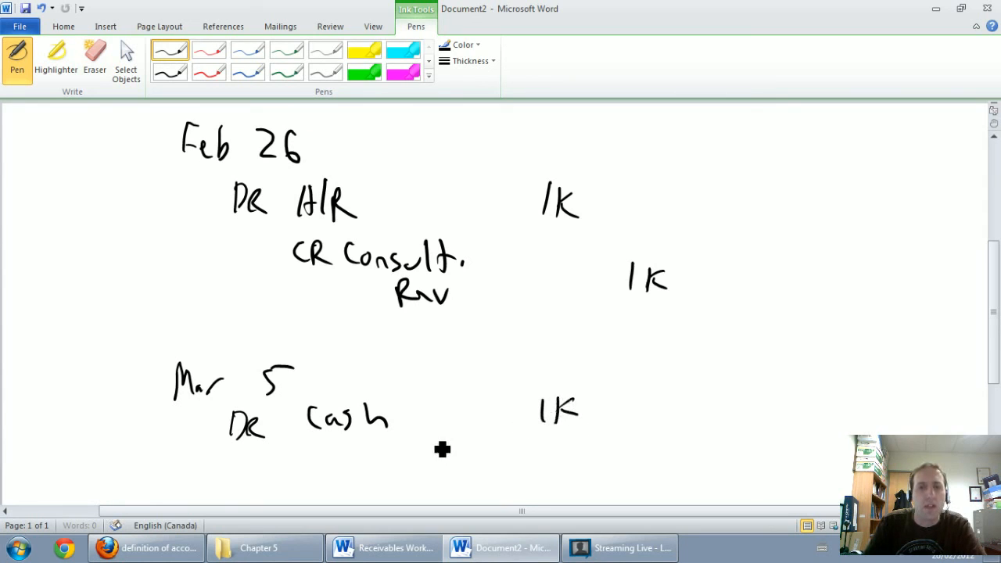
{"action": "mouse_move", "coordinate": [338, 460]}
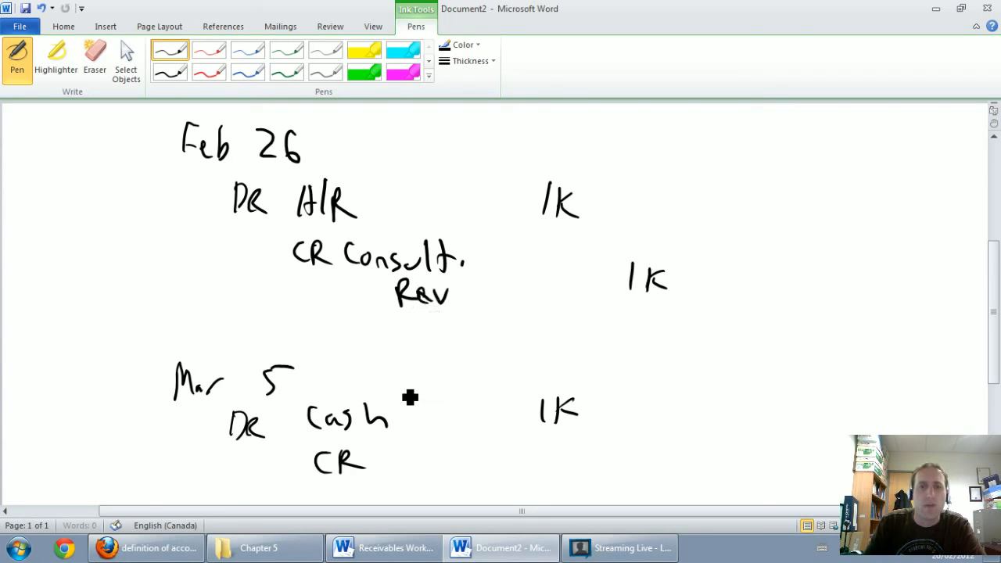
{"action": "mouse_move", "coordinate": [399, 471]}
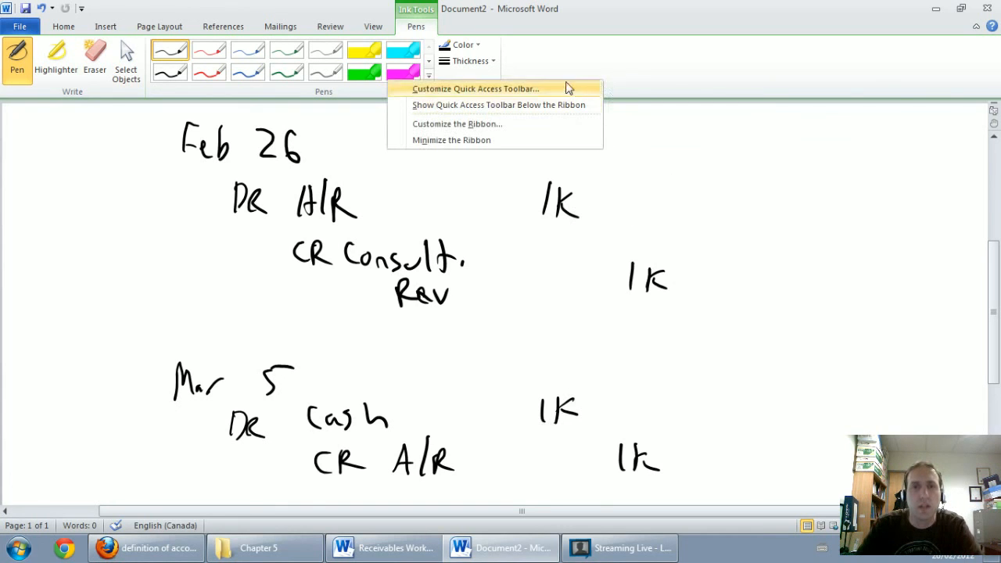
Step: Minimize the ribbon and start a bracket beside the second entry
{"action": "left_click", "coordinate": [451, 140]}
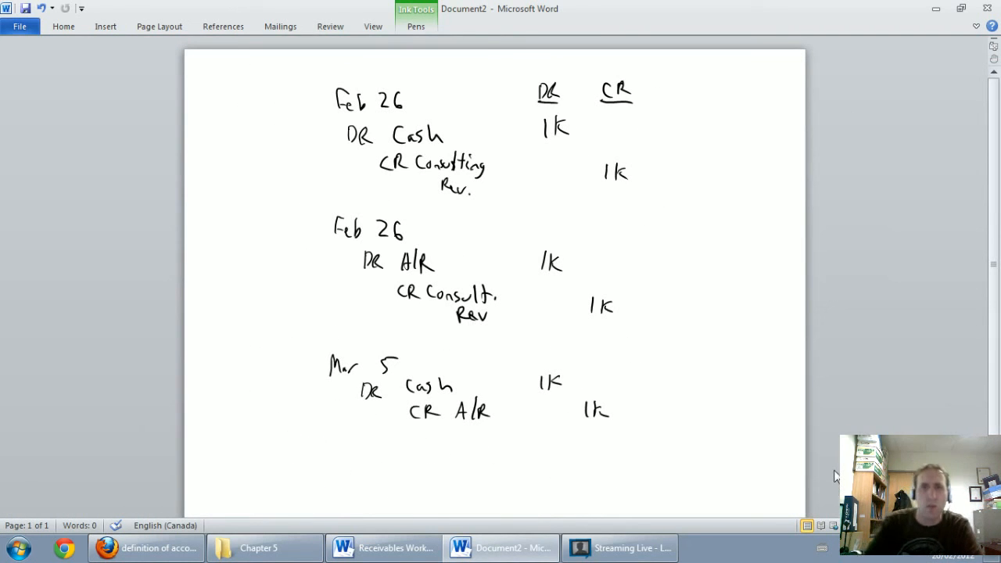
{"action": "left_click_drag", "start_coordinate": [630, 235], "coordinate": [626, 305]}
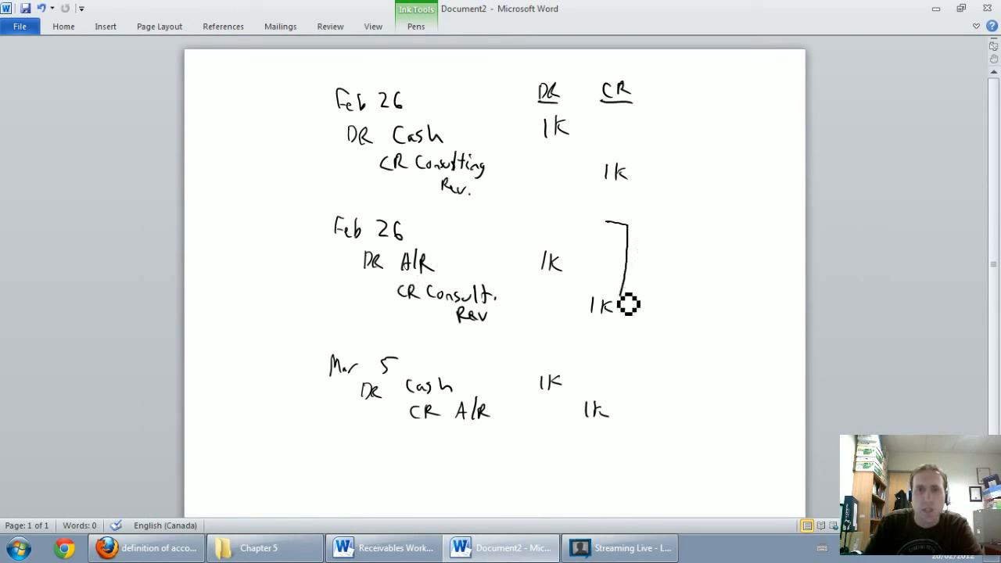
Step: Draw a bracket spanning the second and third entries
{"action": "left_click_drag", "start_coordinate": [621, 227], "coordinate": [633, 437]}
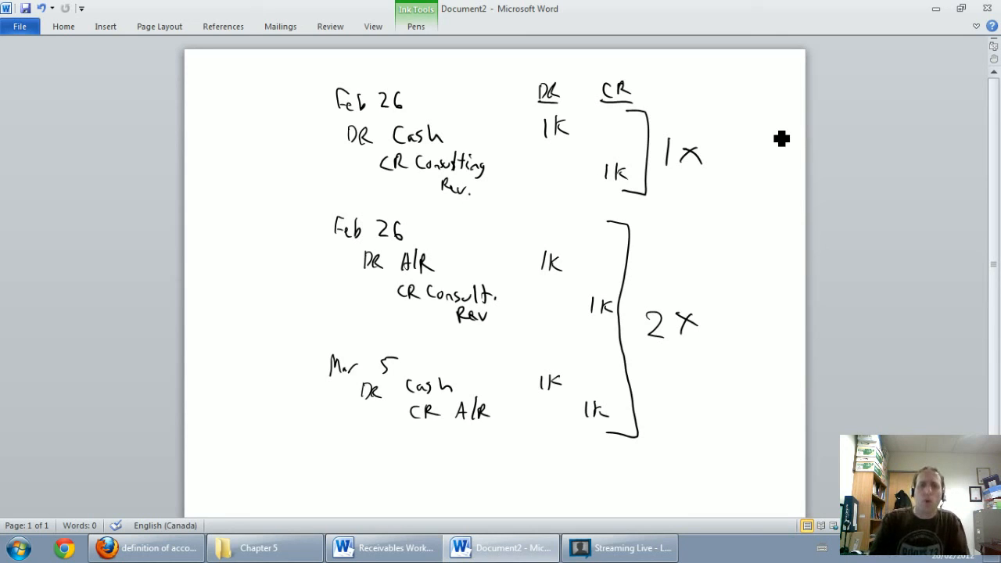
{"action": "mouse_move", "coordinate": [689, 336]}
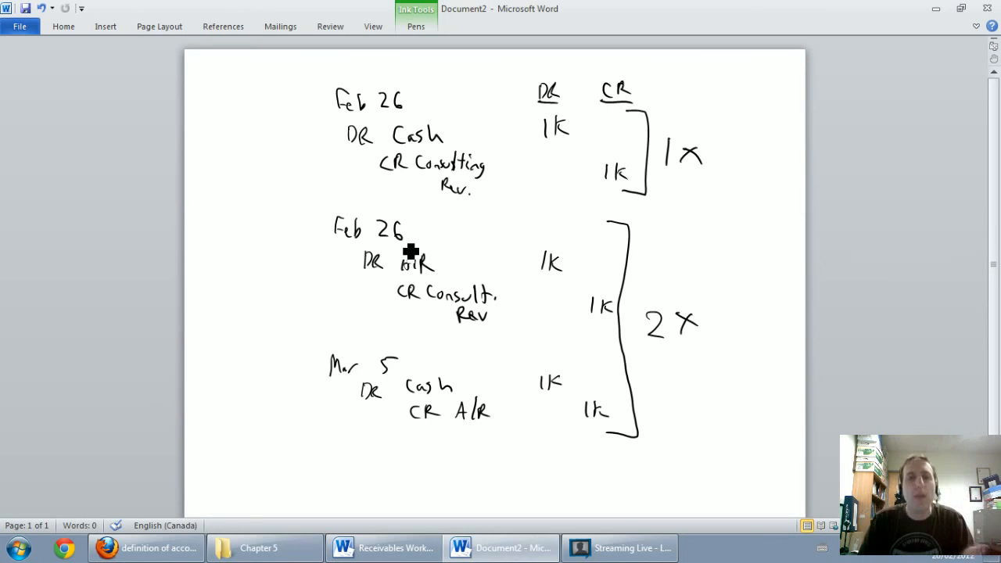
{"action": "left_click", "coordinate": [240, 111]}
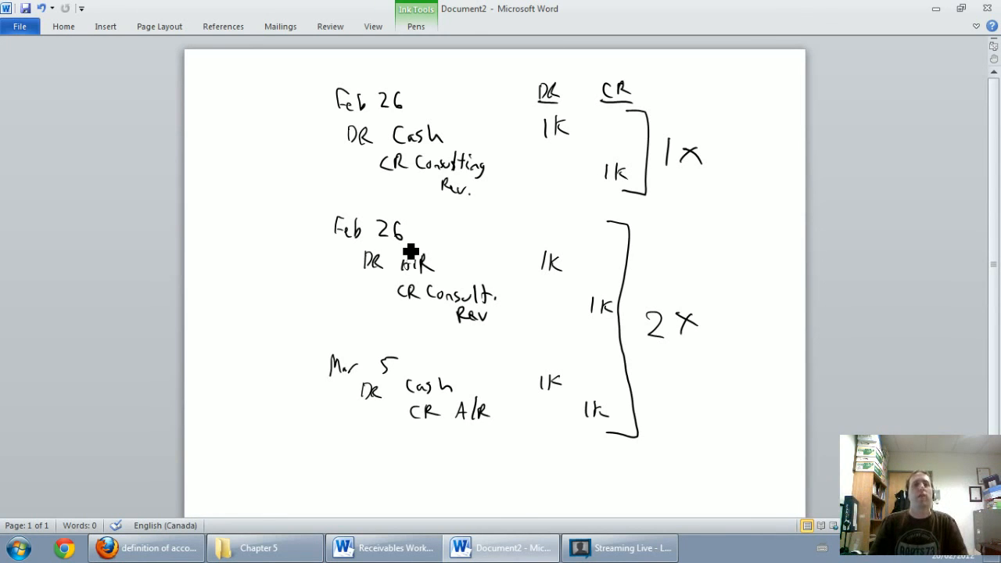
{"action": "left_click", "coordinate": [241, 110]}
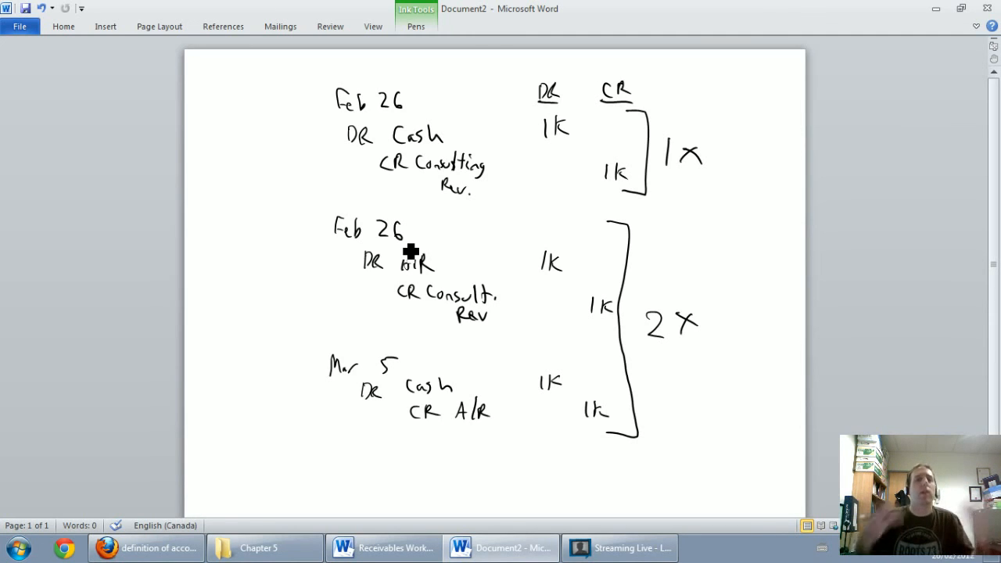
{"action": "left_click", "coordinate": [241, 111]}
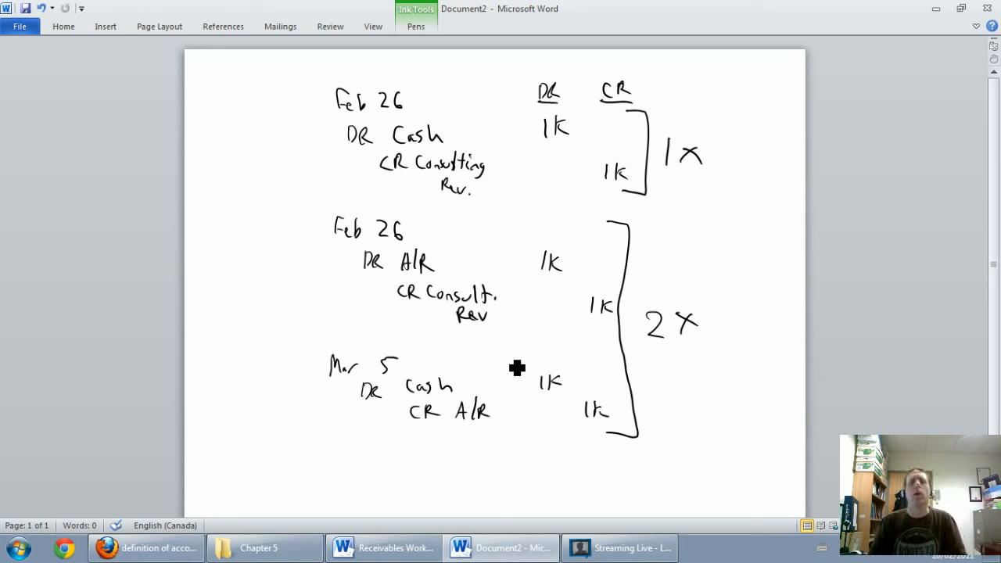
{"action": "mouse_move", "coordinate": [707, 440]}
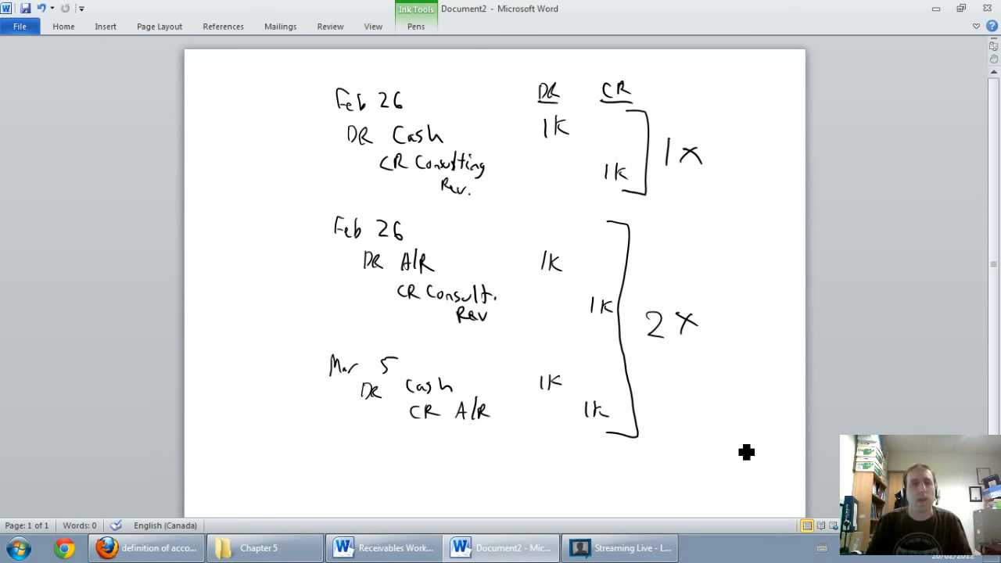
{"action": "left_click", "coordinate": [241, 110]}
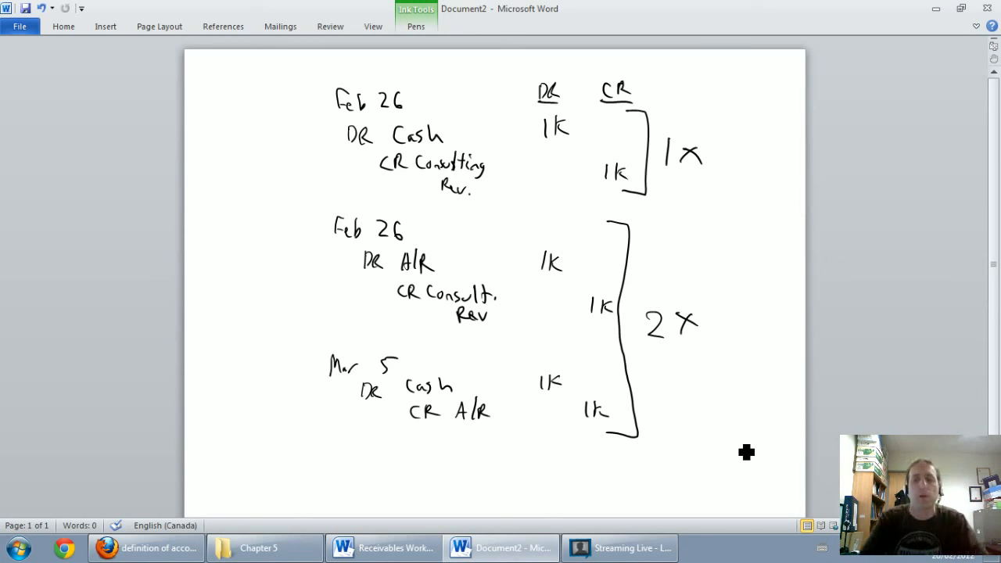
{"action": "scroll", "scroll_direction": "down", "scroll_amount": 3}
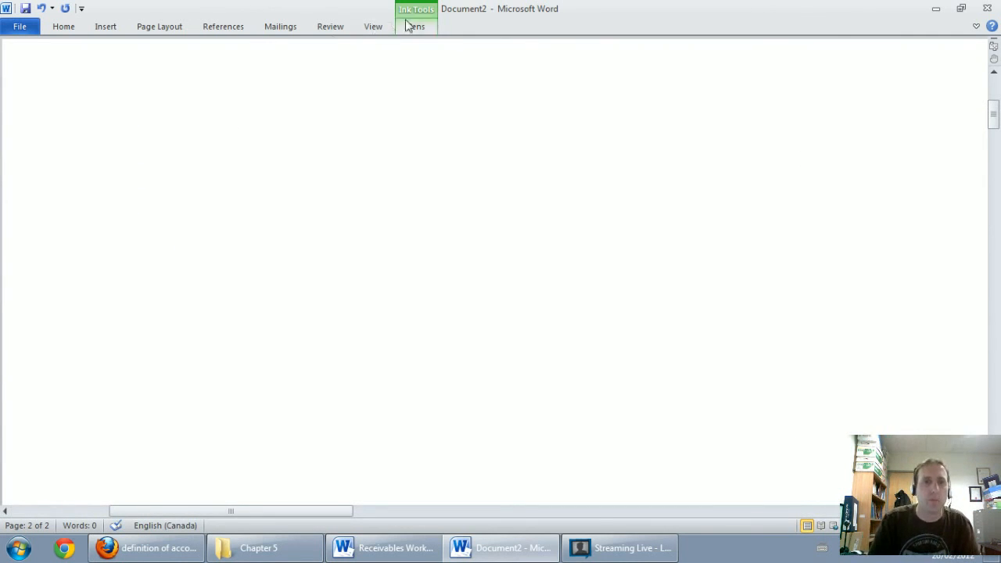
Step: Show the Ink Tools Pens ribbon on the blank second page
{"action": "left_click", "coordinate": [415, 25]}
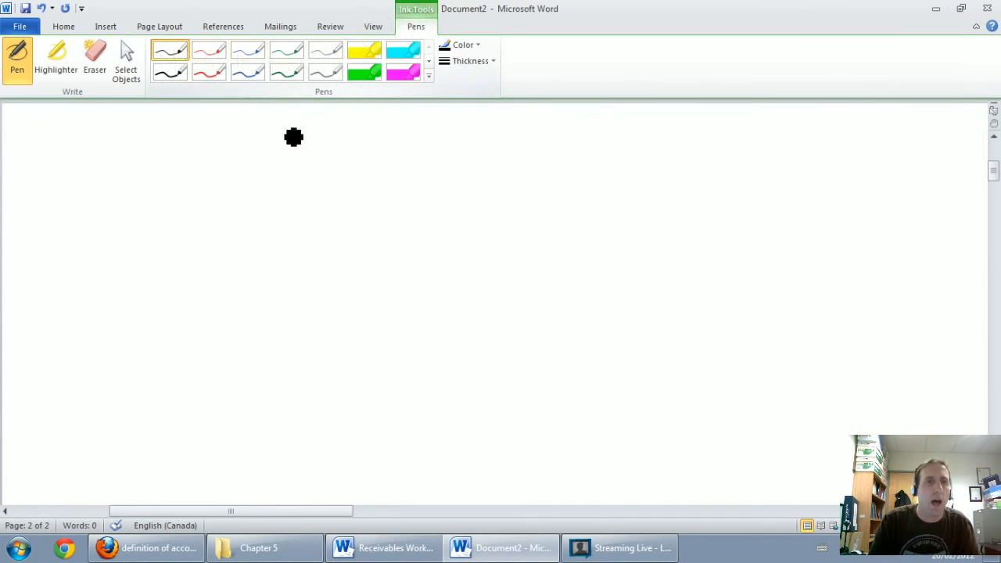
{"action": "mouse_move", "coordinate": [377, 168]}
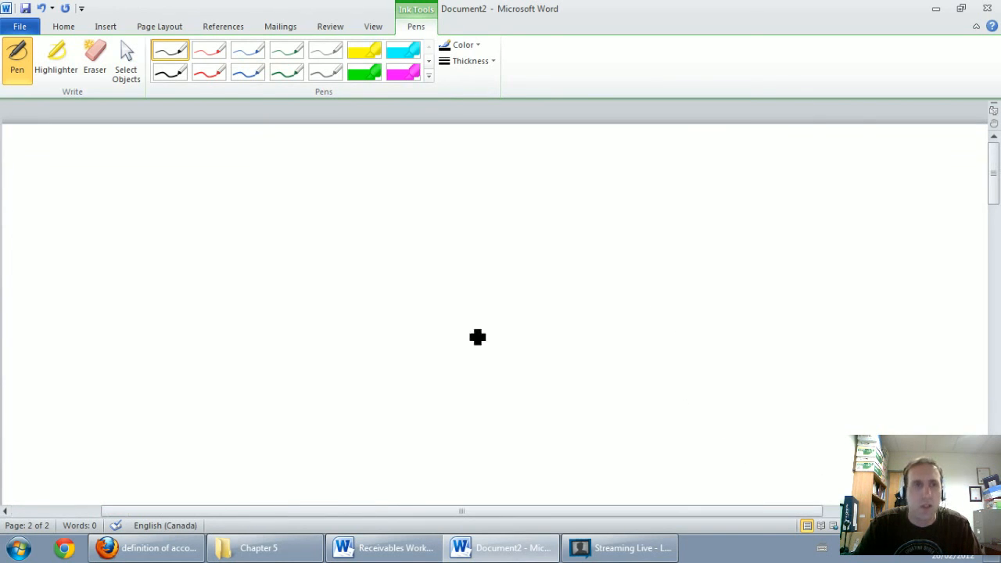
{"action": "mouse_move", "coordinate": [180, 238]}
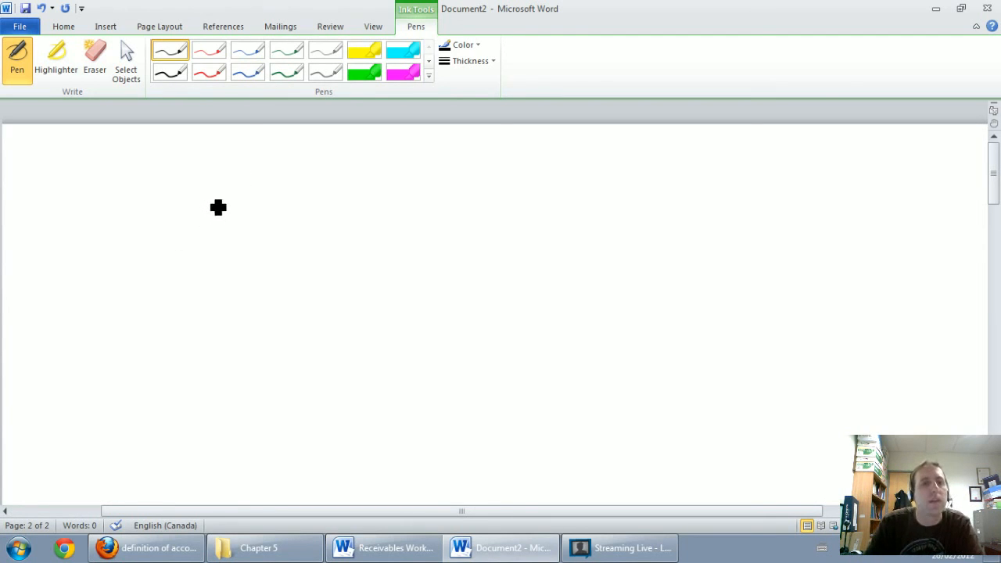
{"action": "mouse_move", "coordinate": [211, 215]}
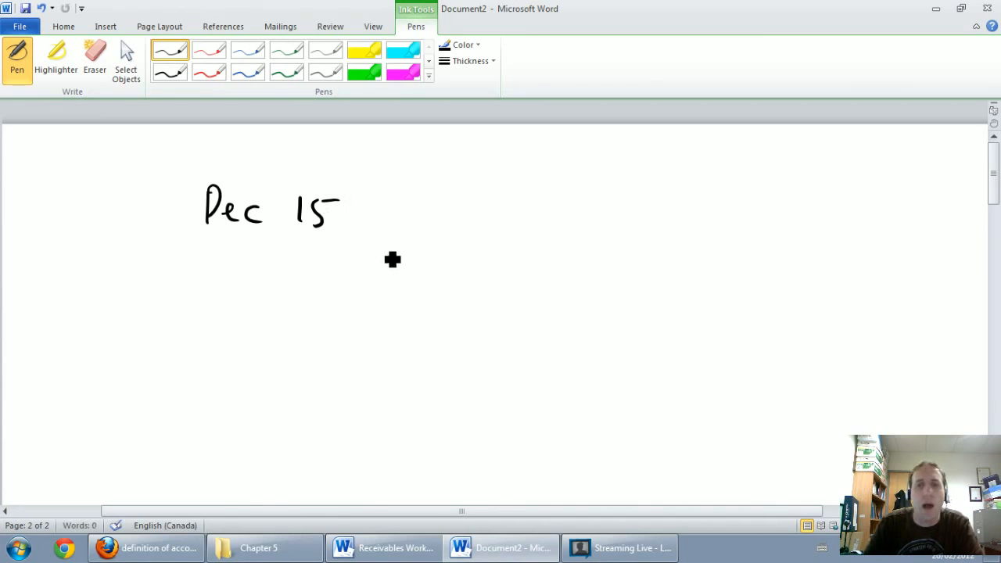
{"action": "mouse_move", "coordinate": [285, 274]}
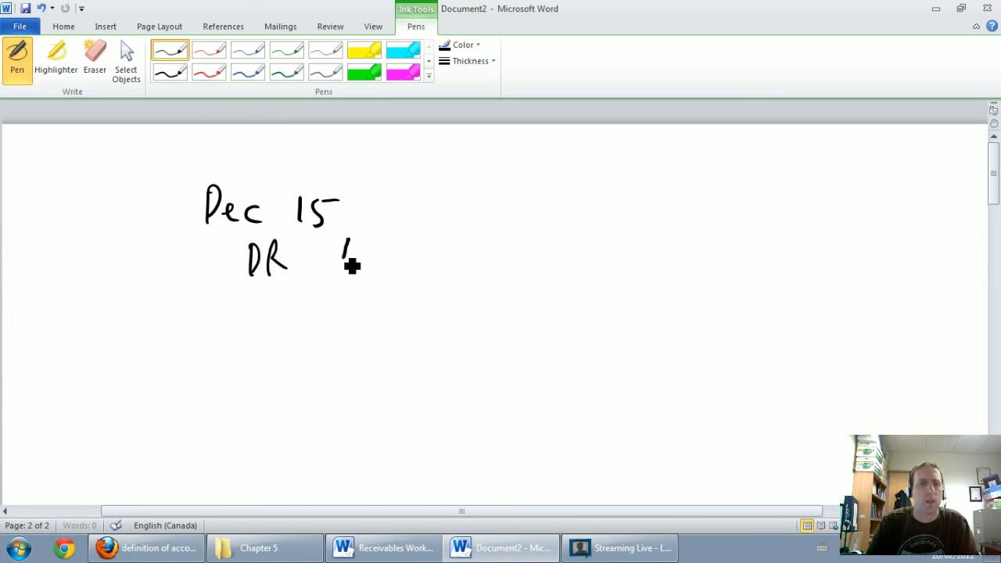
Step: Ink the debit line DR A/R 1K
{"action": "left_click_drag", "start_coordinate": [336, 270], "coordinate": [402, 254]}
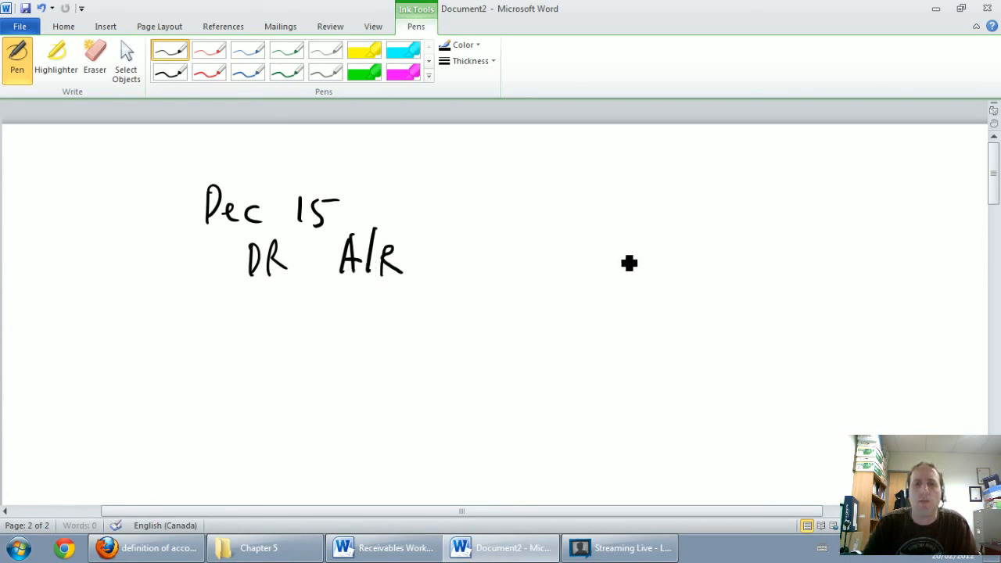
{"action": "left_click_drag", "start_coordinate": [605, 235], "coordinate": [656, 274]}
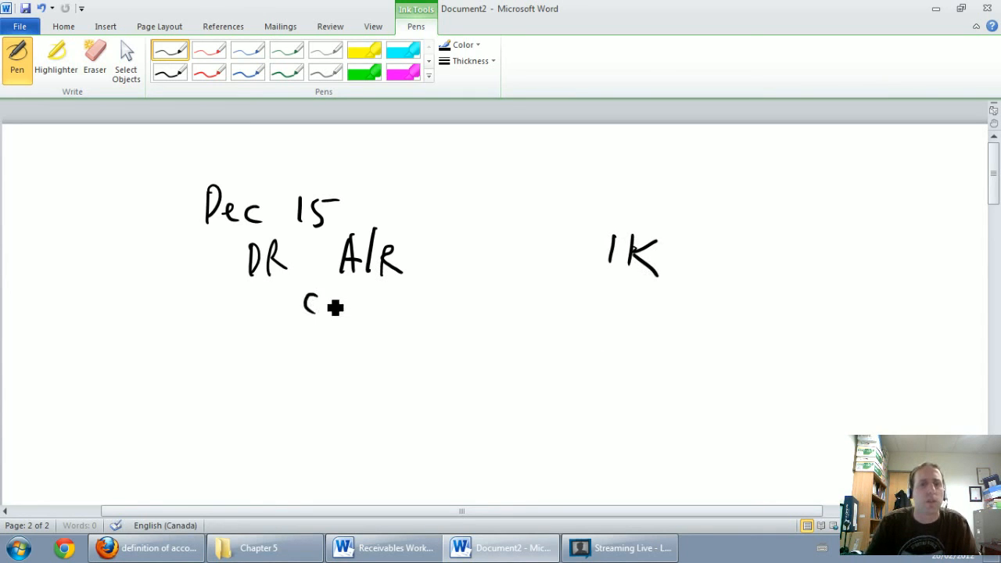
Step: Ink the credit line CR consulting rev 1K
{"action": "left_click_drag", "start_coordinate": [305, 312], "coordinate": [438, 313]}
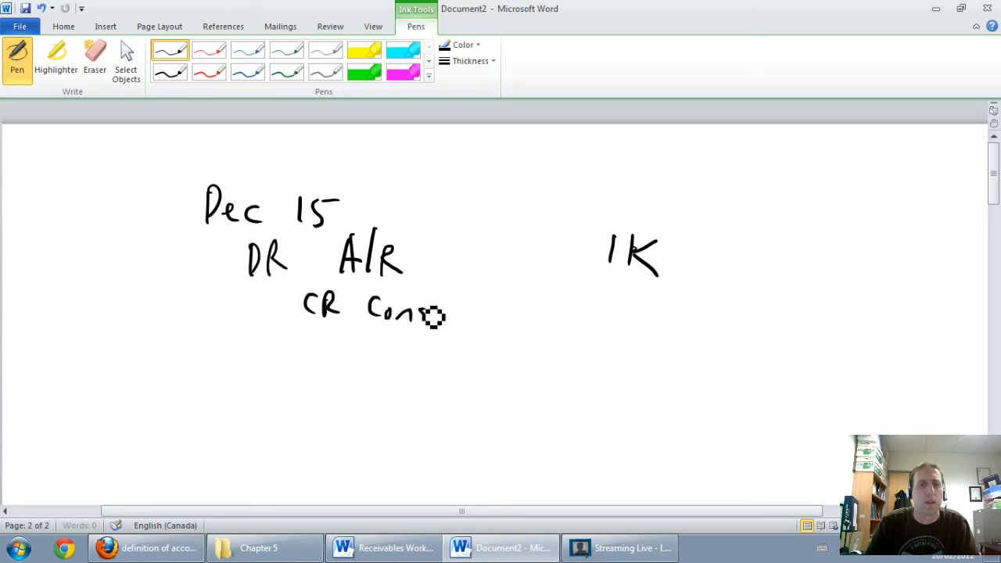
{"action": "left_click_drag", "start_coordinate": [438, 316], "coordinate": [461, 308]}
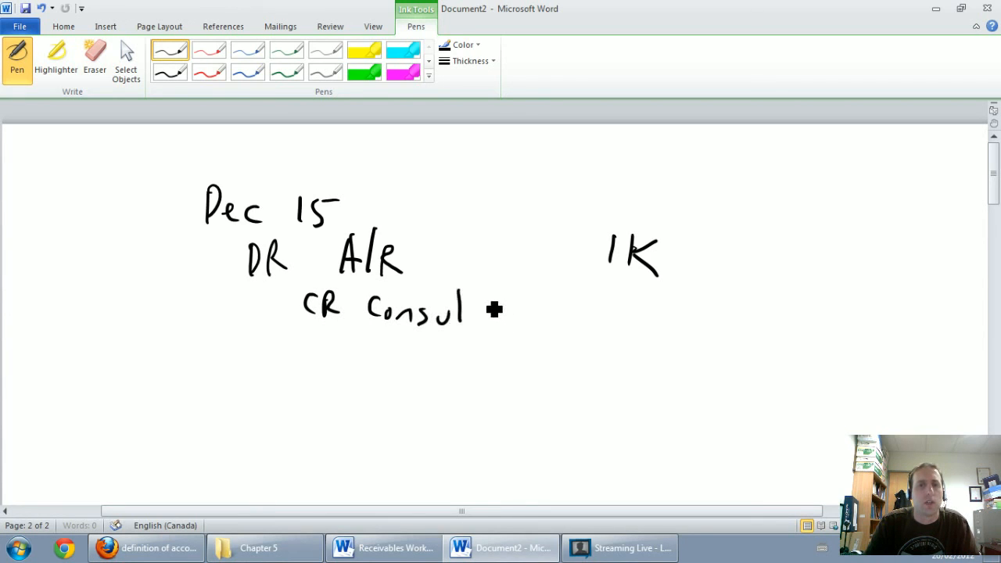
{"action": "left_click_drag", "start_coordinate": [469, 309], "coordinate": [528, 325]}
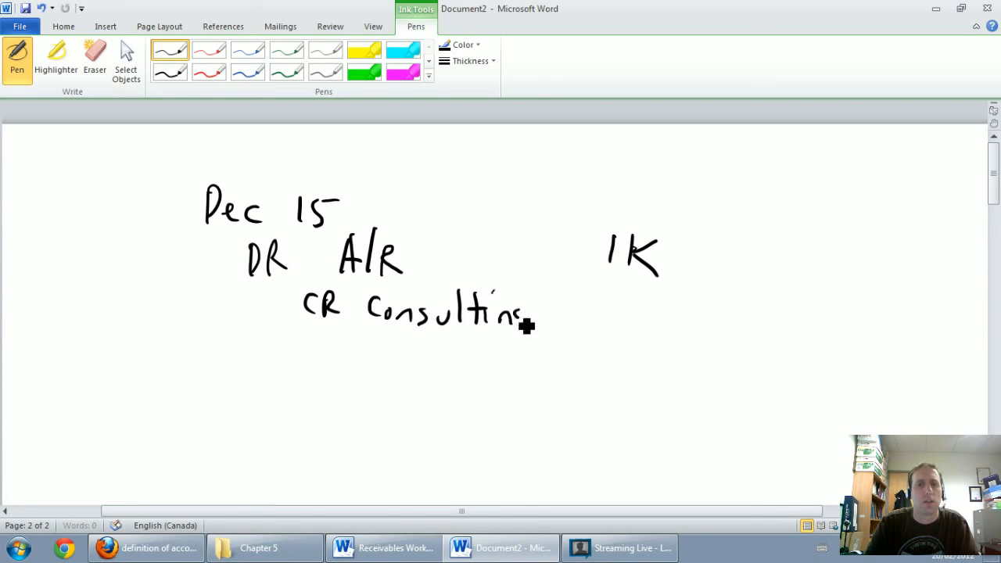
{"action": "left_click_drag", "start_coordinate": [539, 313], "coordinate": [610, 312]}
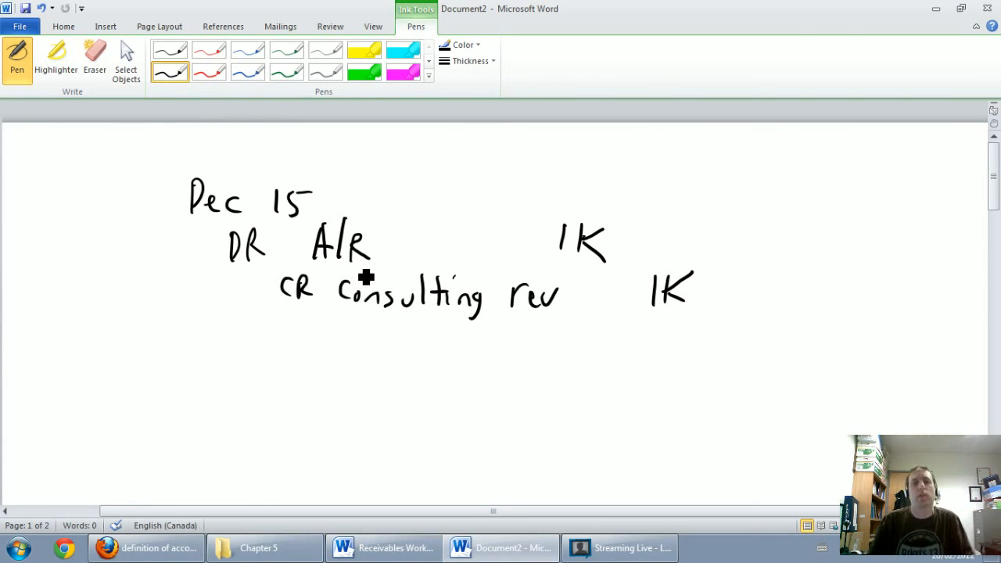
{"action": "mouse_move", "coordinate": [194, 362]}
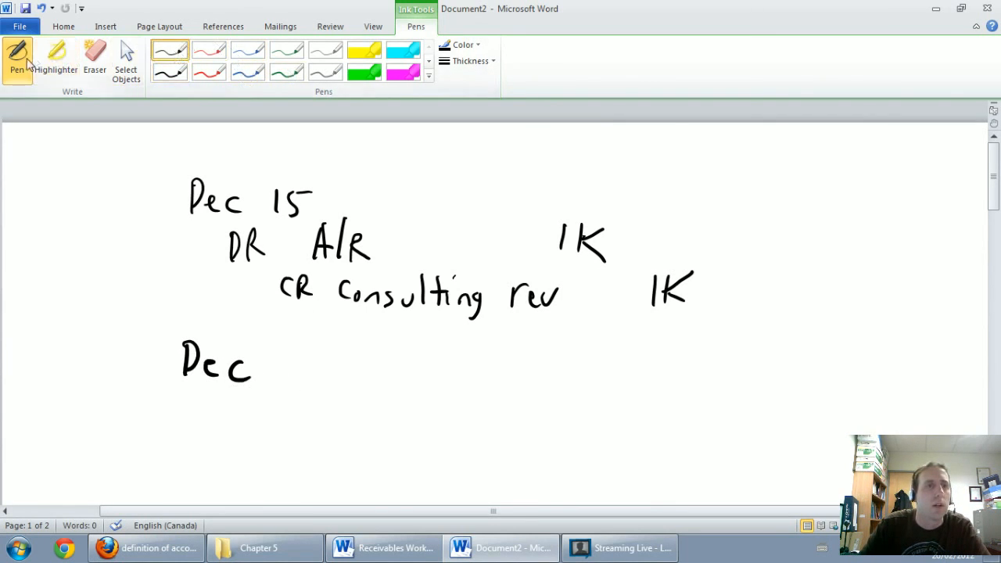
{"action": "mouse_move", "coordinate": [168, 61]}
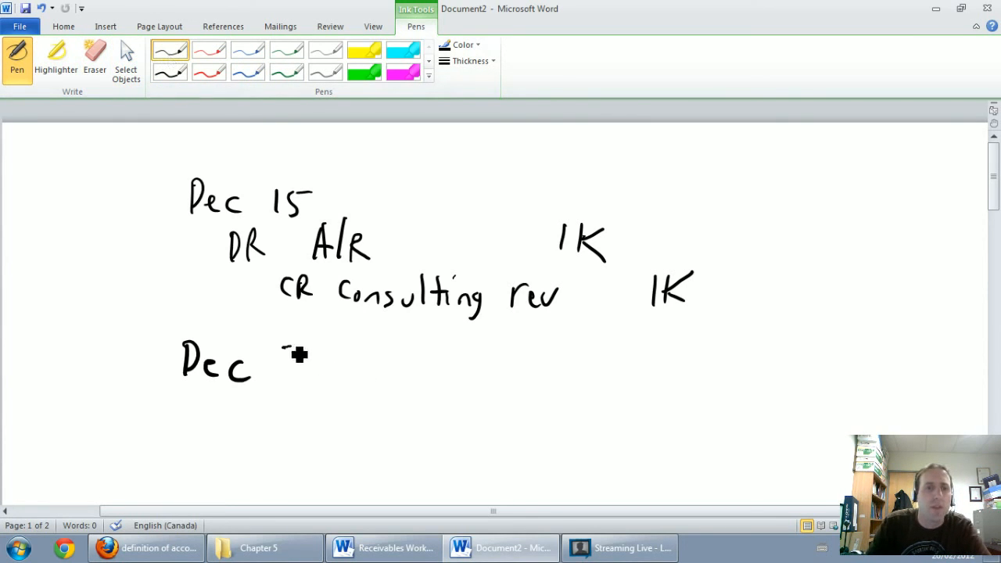
Step: Ink '31' after Dec and write 'F/S' beneath it
{"action": "left_click_drag", "start_coordinate": [286, 348], "coordinate": [316, 379]}
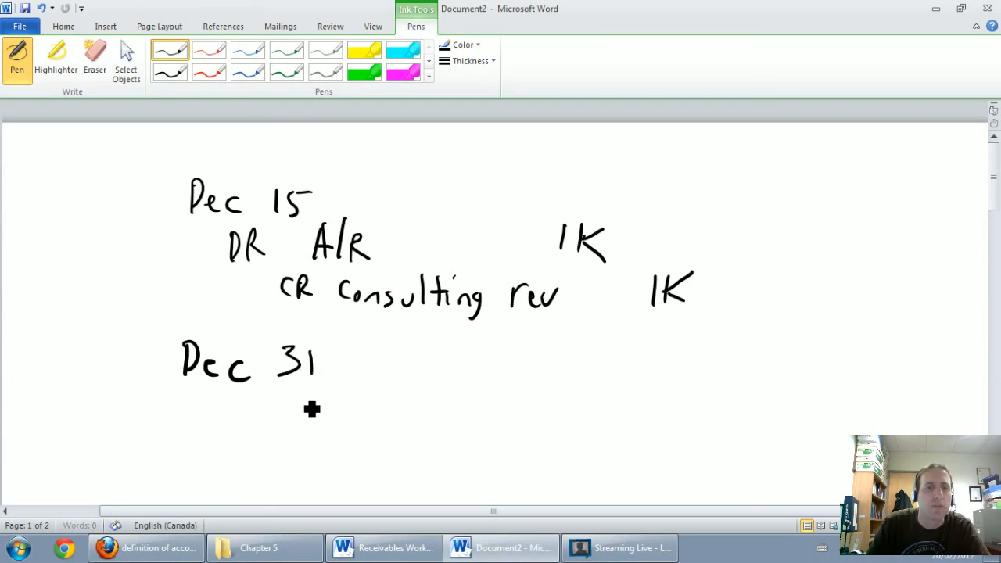
{"action": "left_click_drag", "start_coordinate": [313, 406], "coordinate": [317, 422]}
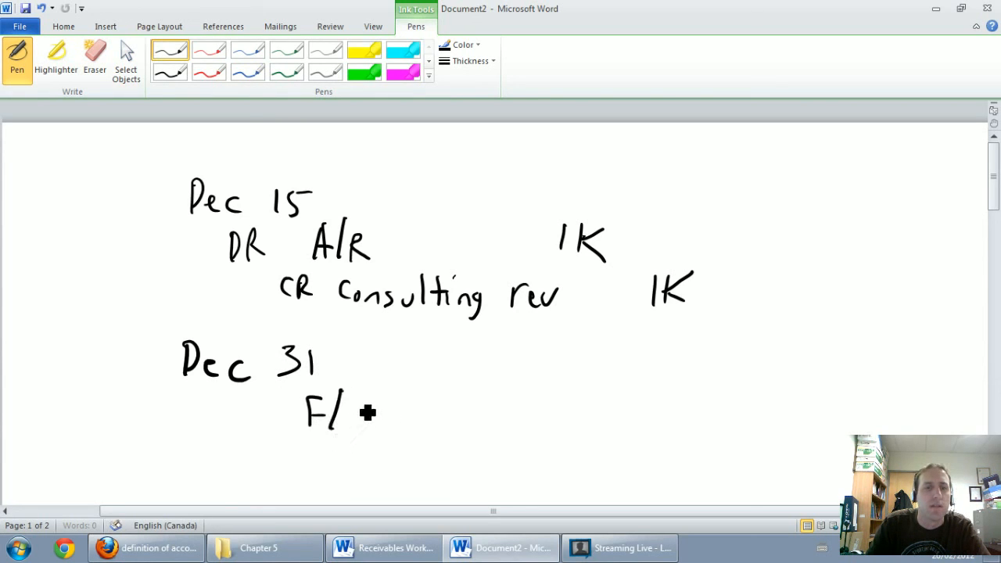
{"action": "left_click_drag", "start_coordinate": [368, 412], "coordinate": [368, 426]}
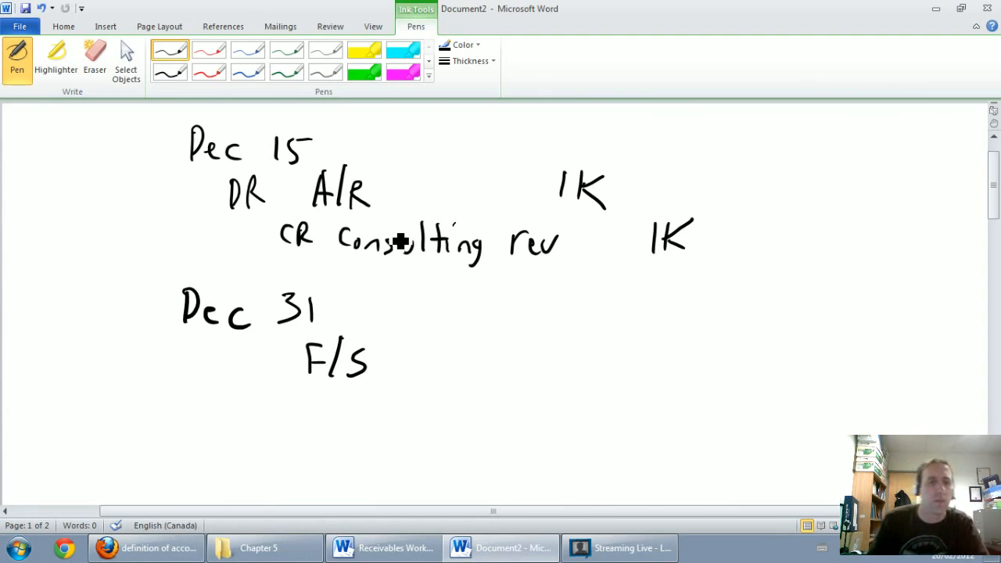
{"action": "mouse_move", "coordinate": [193, 415]}
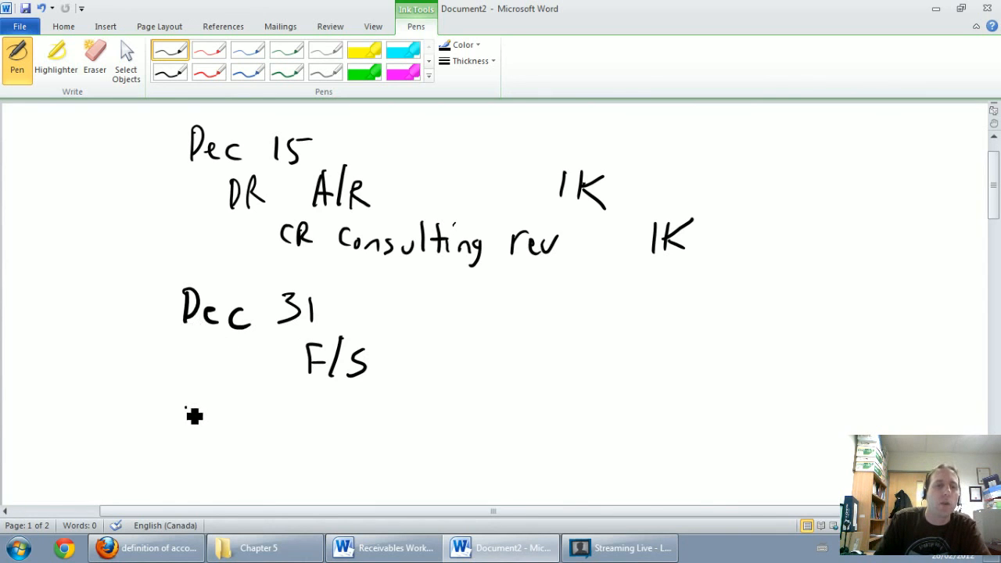
Step: Ink the dates Jan 15 and Jan 31, then begin the Feb date
{"action": "left_click_drag", "start_coordinate": [176, 422], "coordinate": [293, 422]}
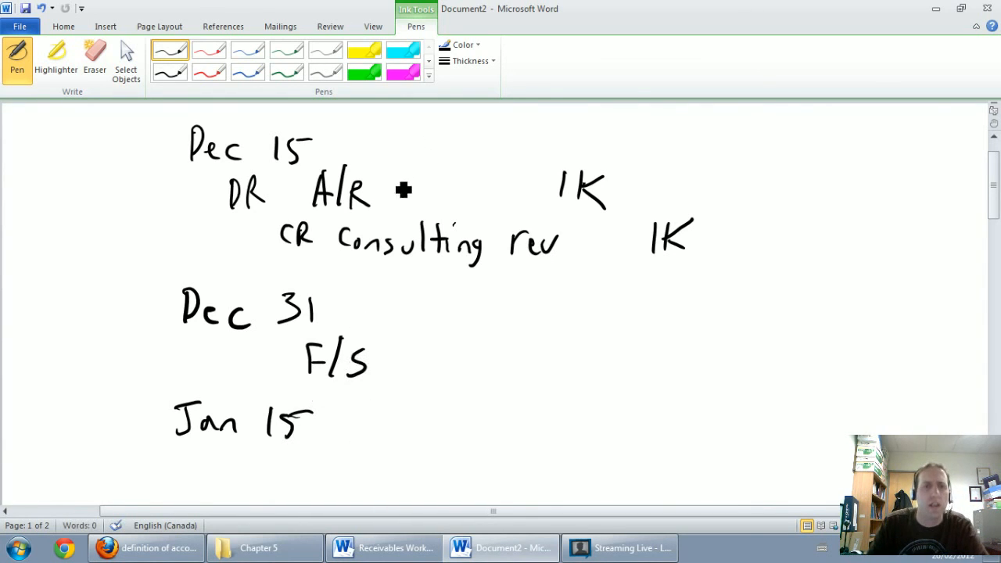
{"action": "mouse_move", "coordinate": [553, 207]}
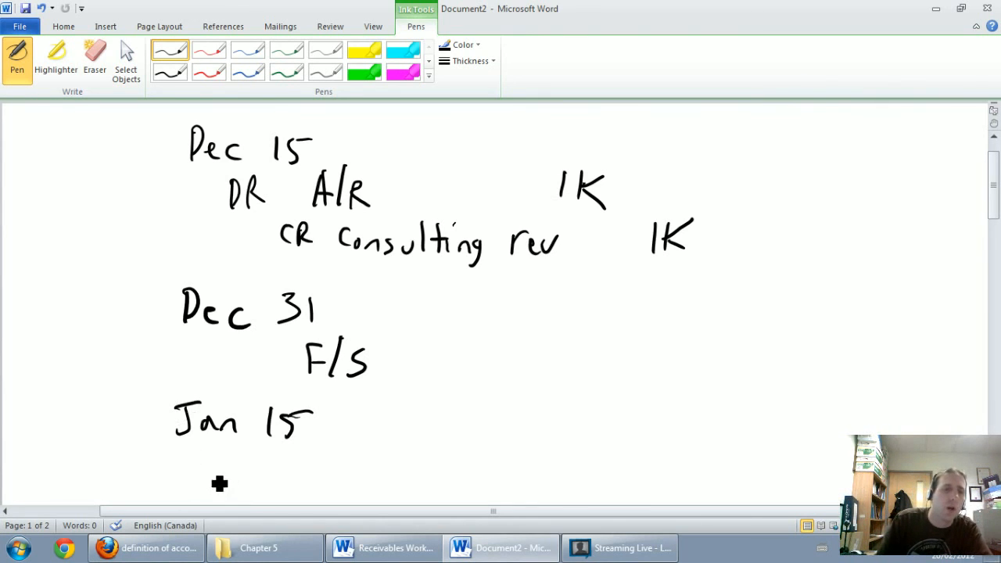
{"action": "left_click_drag", "start_coordinate": [169, 469], "coordinate": [218, 477]}
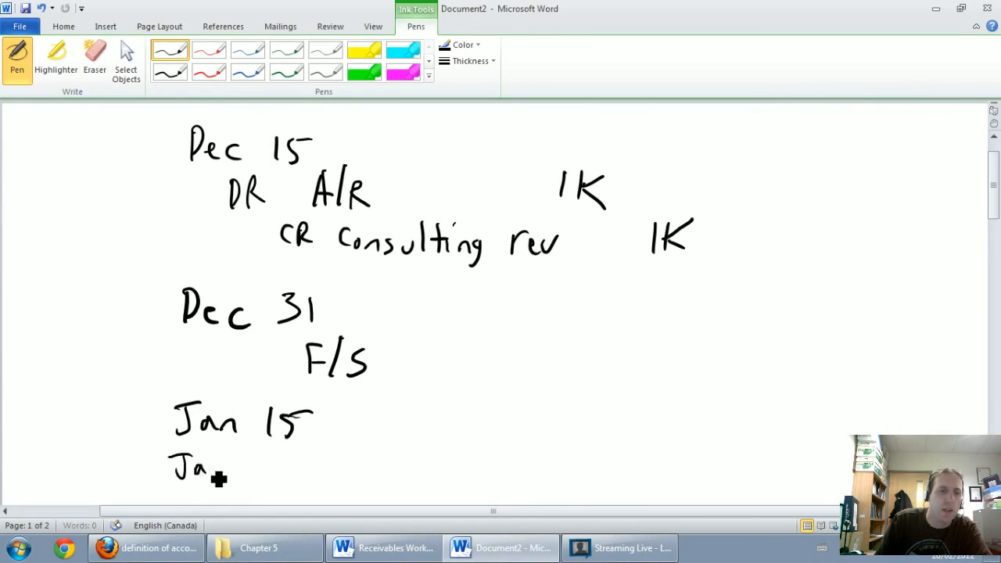
{"action": "left_click_drag", "start_coordinate": [235, 469], "coordinate": [281, 469]}
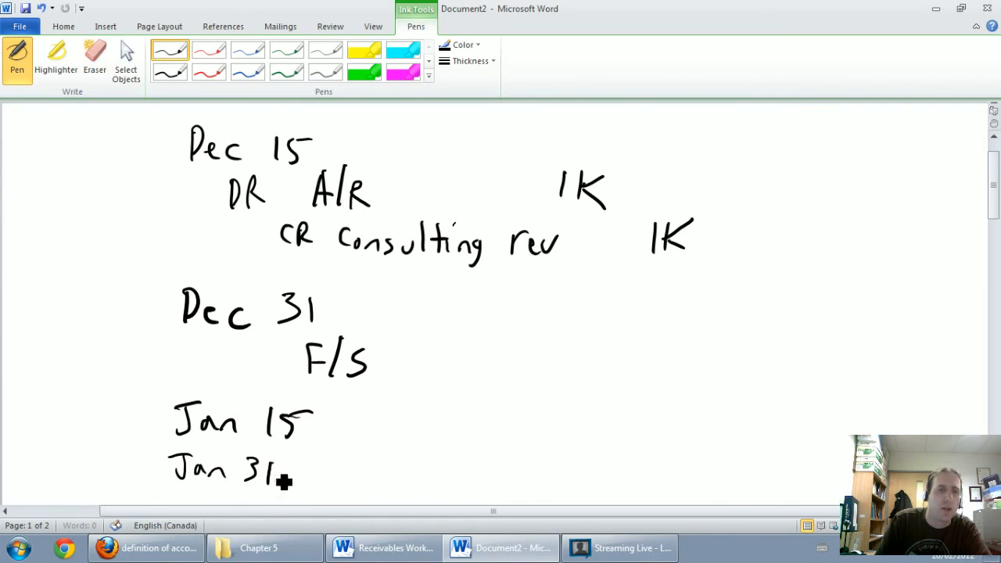
{"action": "mouse_move", "coordinate": [475, 412]}
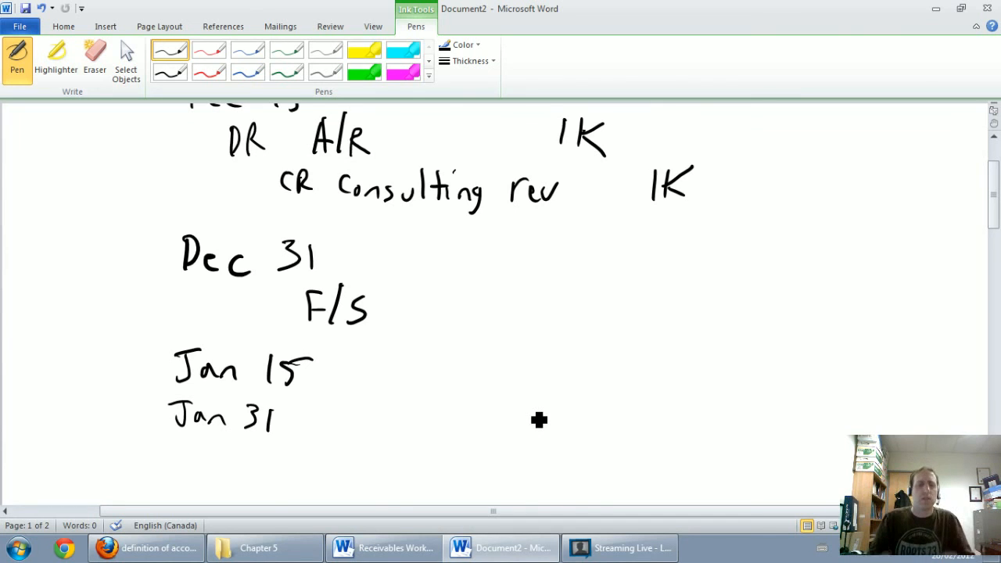
{"action": "mouse_move", "coordinate": [183, 447]}
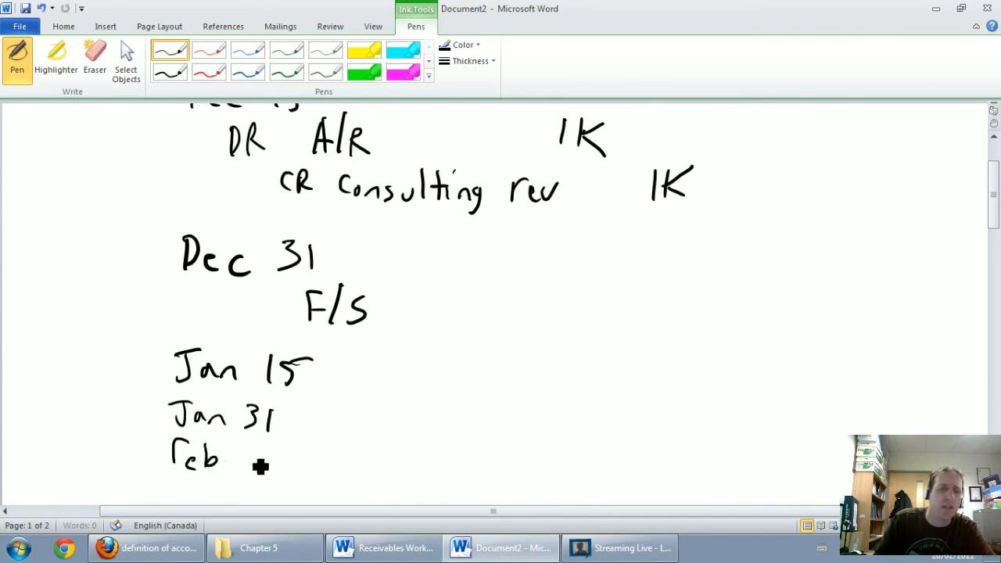
{"action": "left_click_drag", "start_coordinate": [242, 454], "coordinate": [273, 461]}
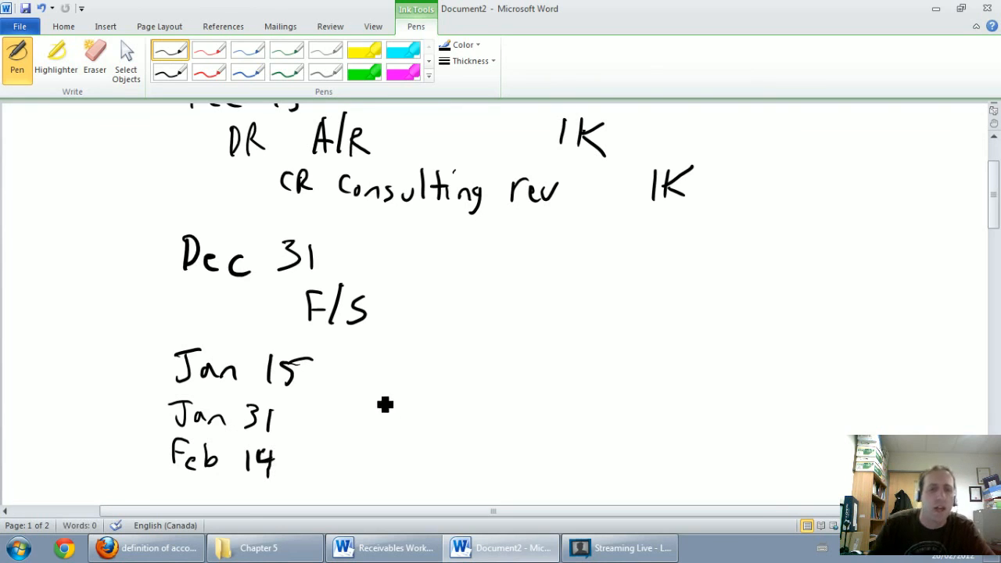
{"action": "mouse_move", "coordinate": [369, 385]}
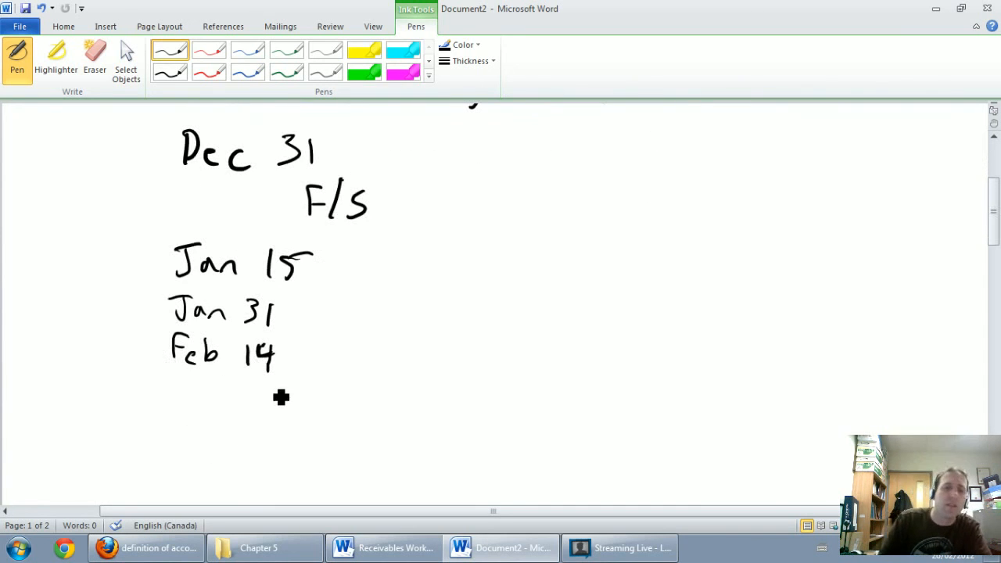
Step: Handwrite 'DR Bad debt exp 1k' and 'CR A/R 1K' under Feb 14
{"action": "left_click_drag", "start_coordinate": [235, 422], "coordinate": [281, 406]}
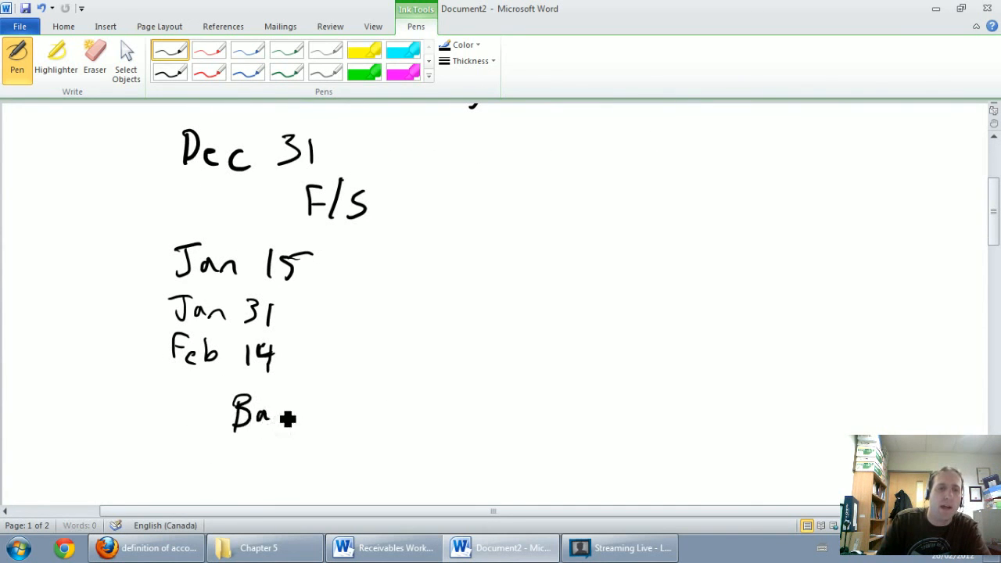
{"action": "left_click_drag", "start_coordinate": [266, 410], "coordinate": [383, 410]}
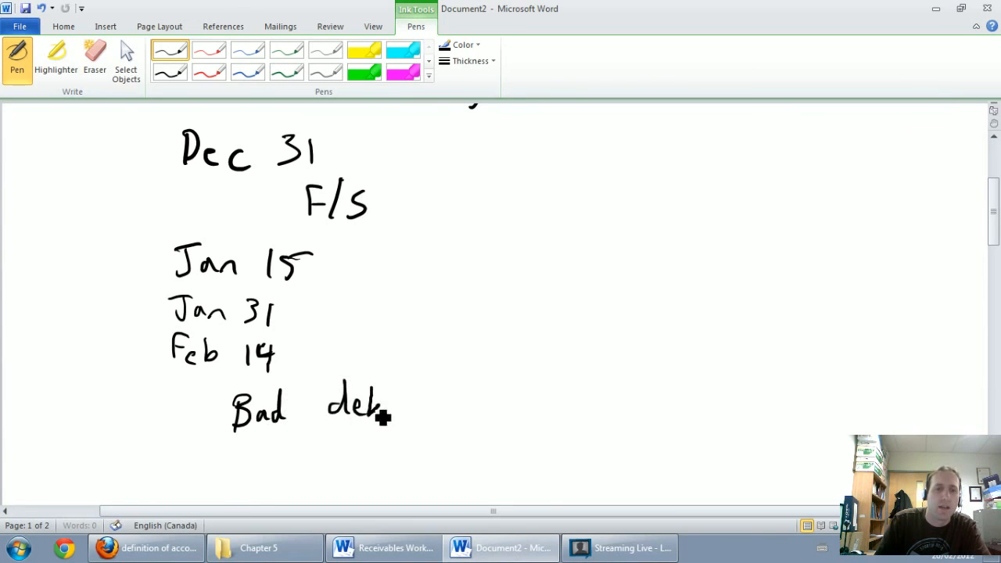
{"action": "left_click_drag", "start_coordinate": [383, 411], "coordinate": [449, 422]}
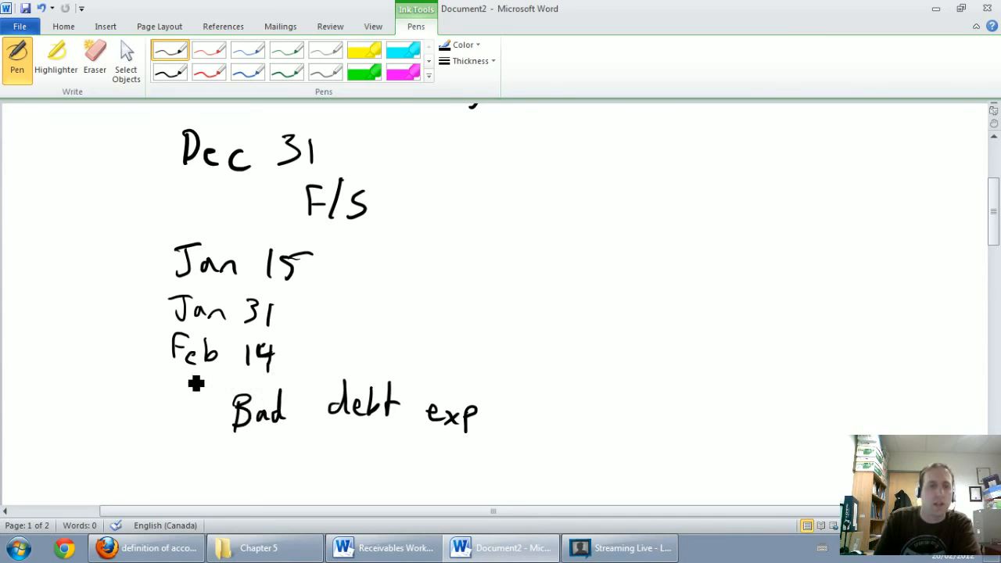
{"action": "mouse_move", "coordinate": [271, 389]}
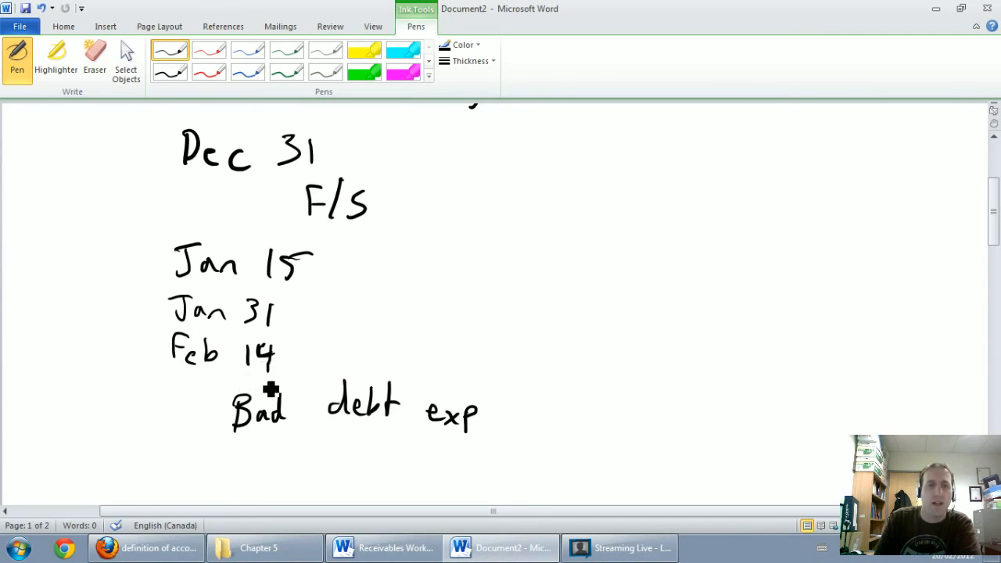
{"action": "mouse_move", "coordinate": [182, 395]}
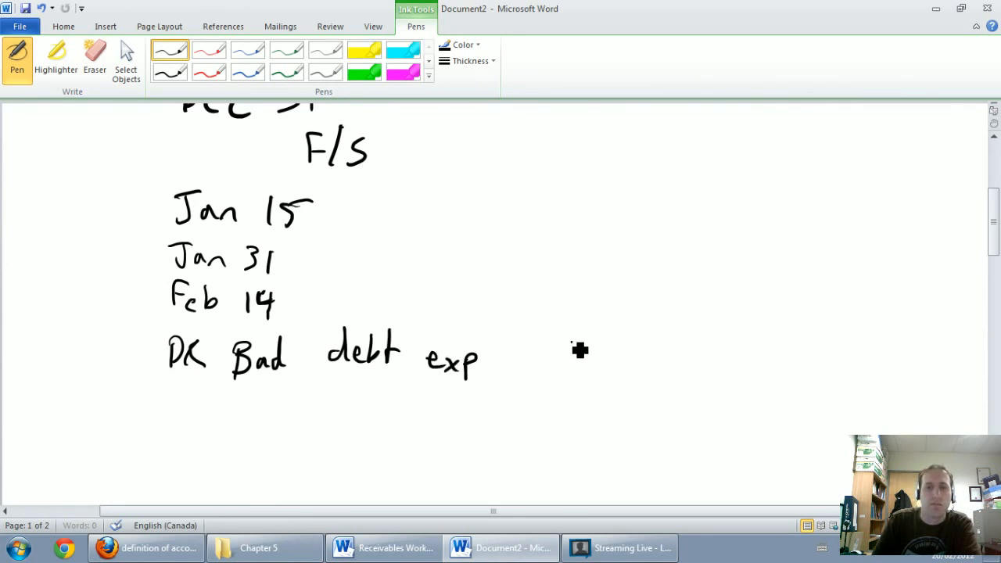
{"action": "left_click_drag", "start_coordinate": [559, 343], "coordinate": [602, 371]}
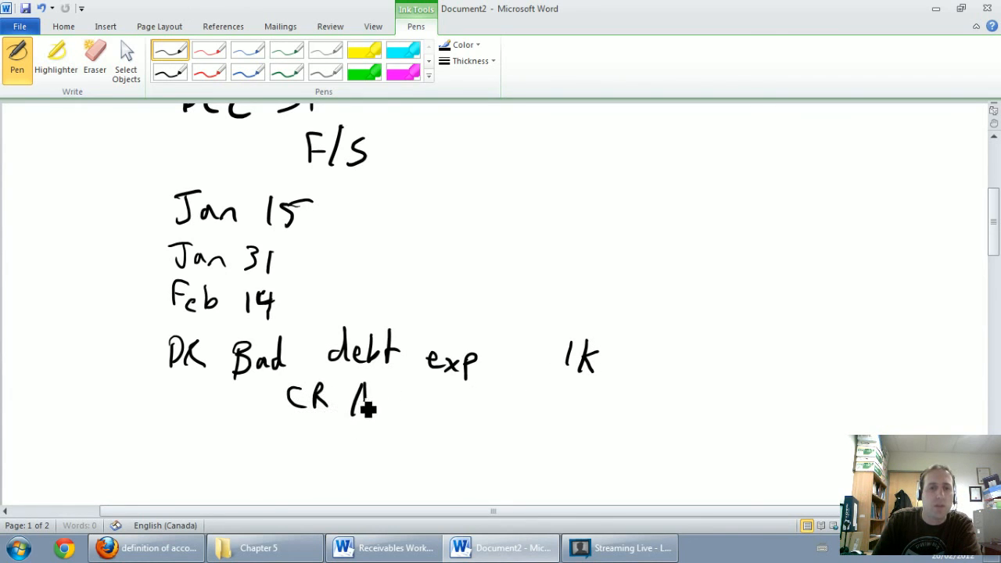
{"action": "left_click_drag", "start_coordinate": [364, 402], "coordinate": [422, 422]}
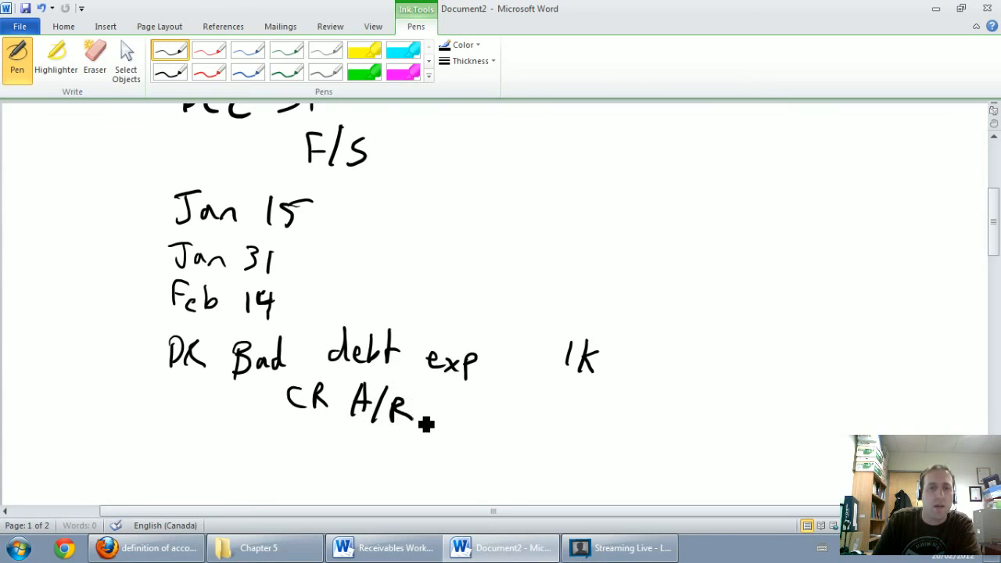
{"action": "left_click_drag", "start_coordinate": [660, 399], "coordinate": [687, 426]}
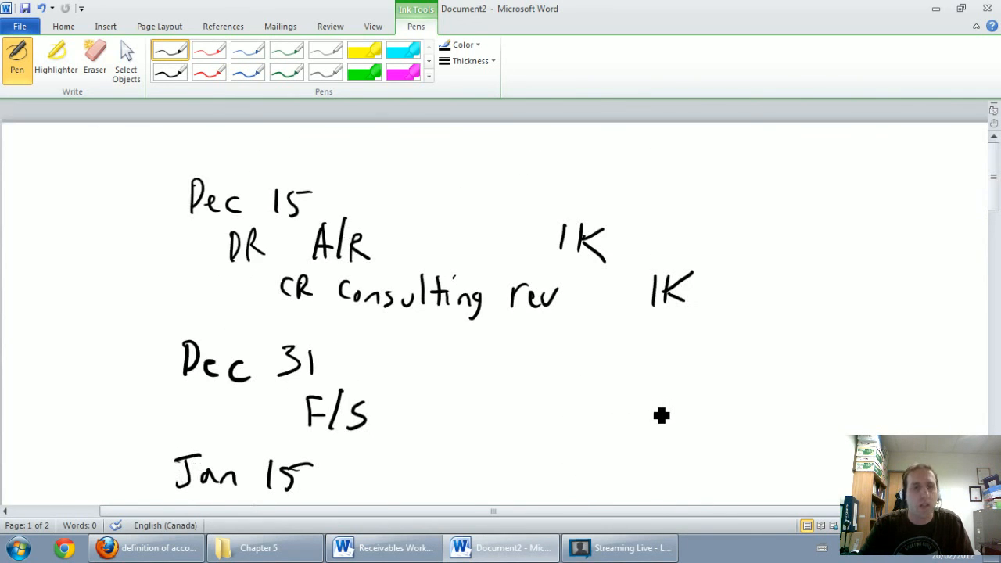
Step: Ink '/12' after Dec 15 and Dec 31, and '/13' after Jan 15, Jan 31 and Feb 14
{"action": "scroll", "scroll_direction": "down", "scroll_amount": 3}
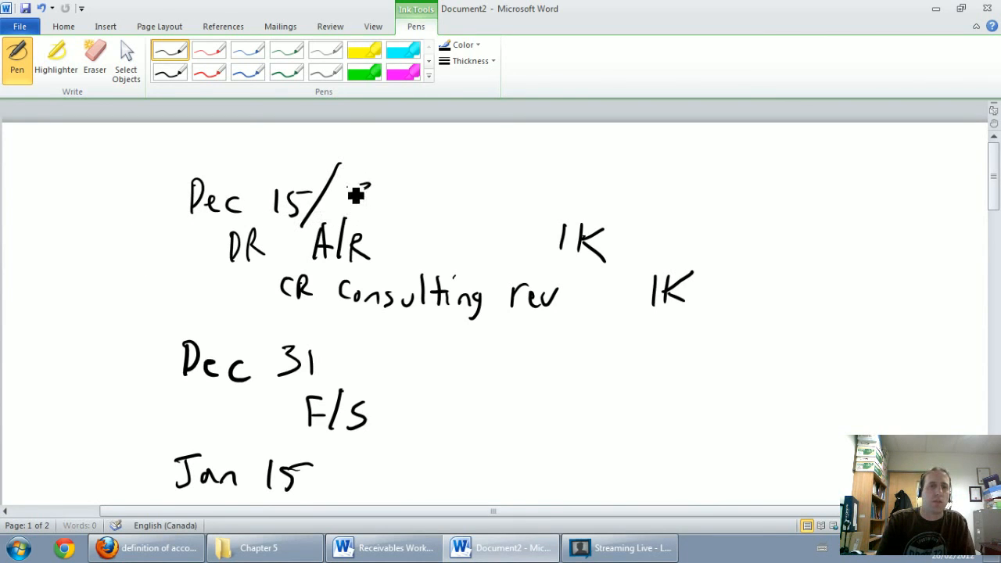
{"action": "left_click_drag", "start_coordinate": [344, 196], "coordinate": [391, 215]}
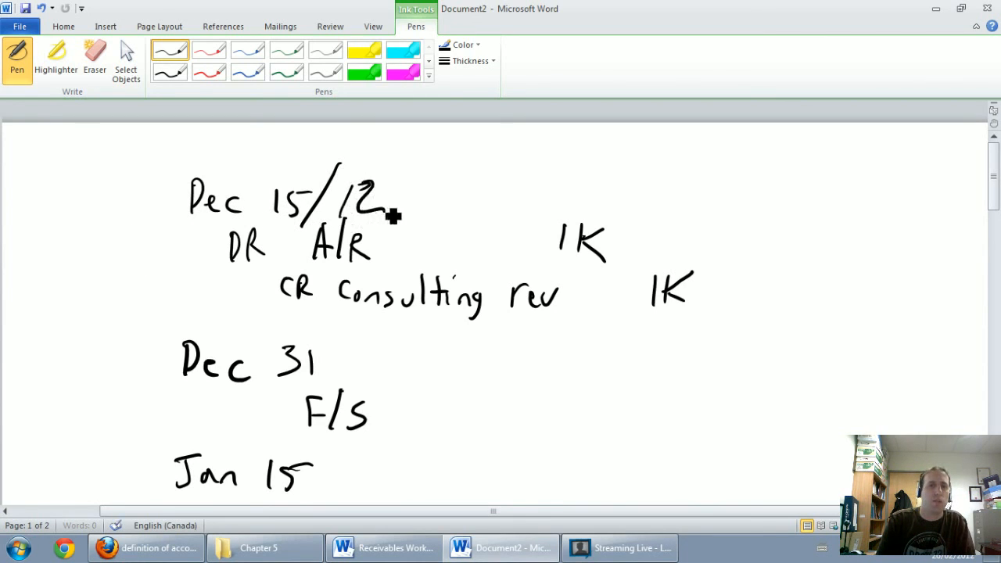
{"action": "scroll", "scroll_direction": "down", "scroll_amount": 3}
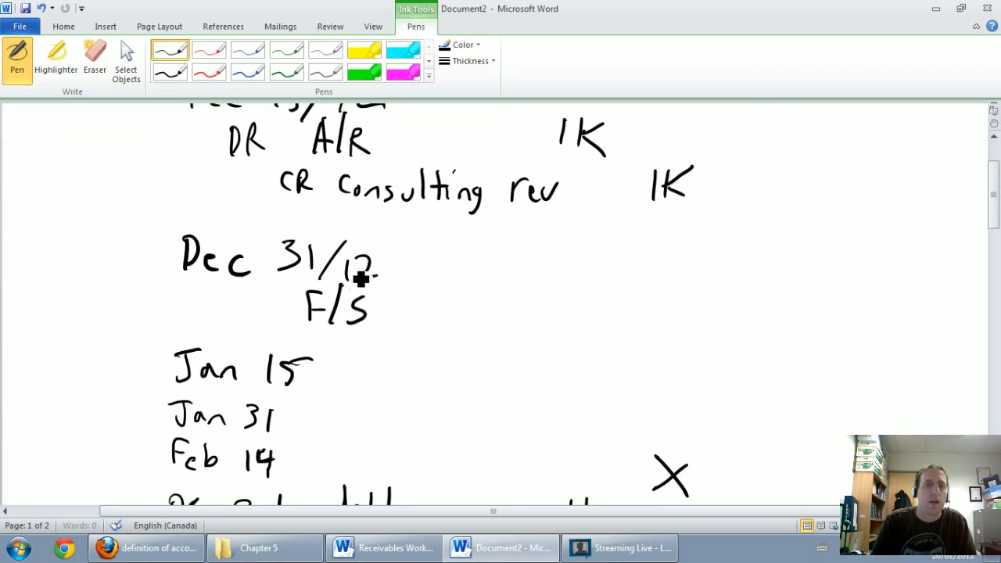
{"action": "left_click_drag", "start_coordinate": [313, 367], "coordinate": [337, 391]}
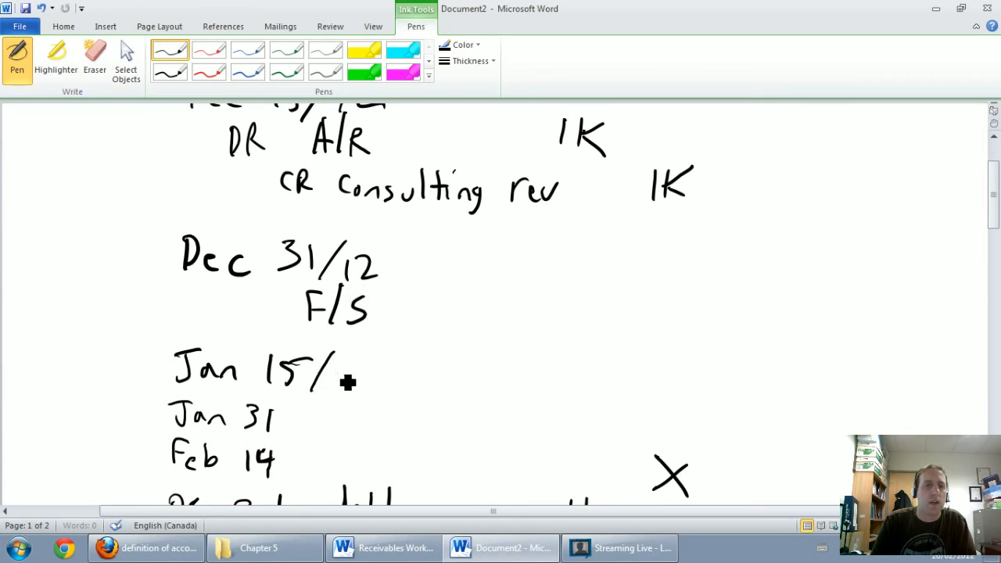
{"action": "left_click_drag", "start_coordinate": [337, 367], "coordinate": [367, 390]}
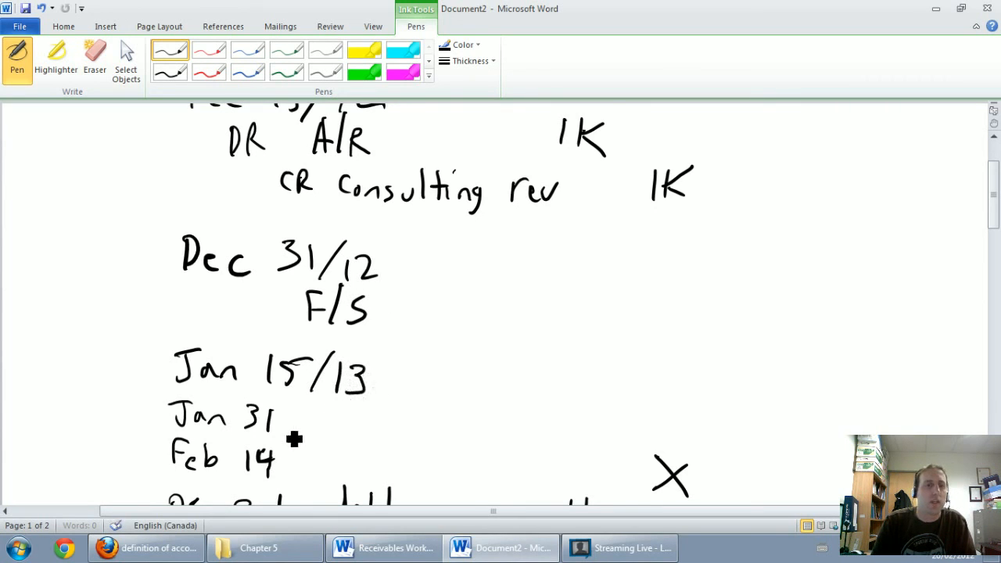
{"action": "left_click_drag", "start_coordinate": [282, 422], "coordinate": [329, 415]}
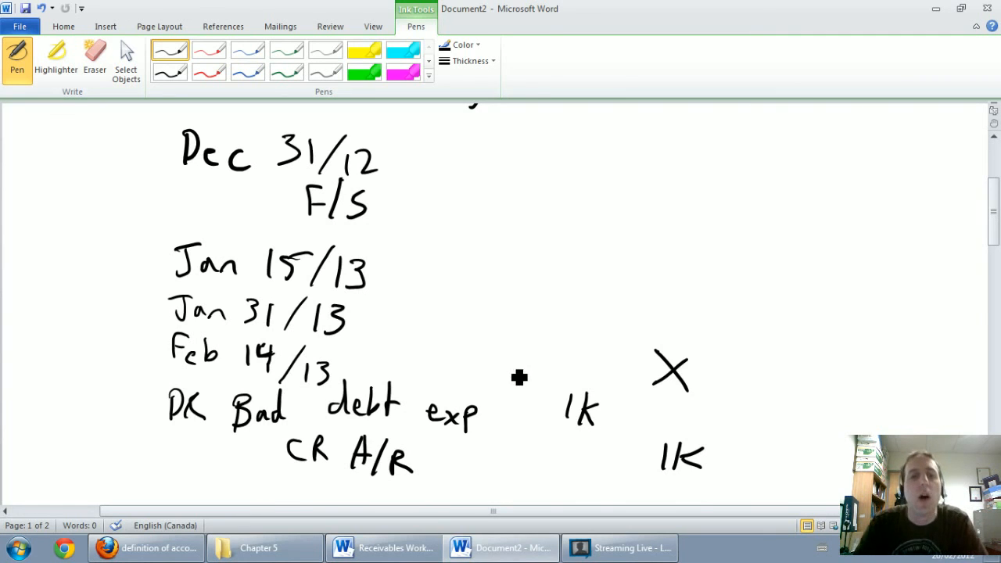
{"action": "mouse_move", "coordinate": [422, 404]}
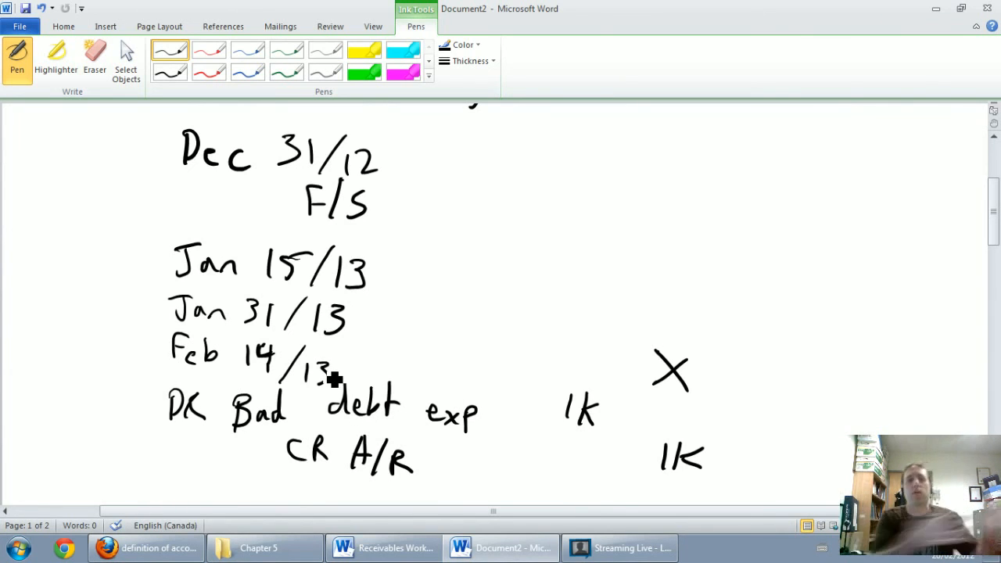
{"action": "mouse_move", "coordinate": [379, 395]}
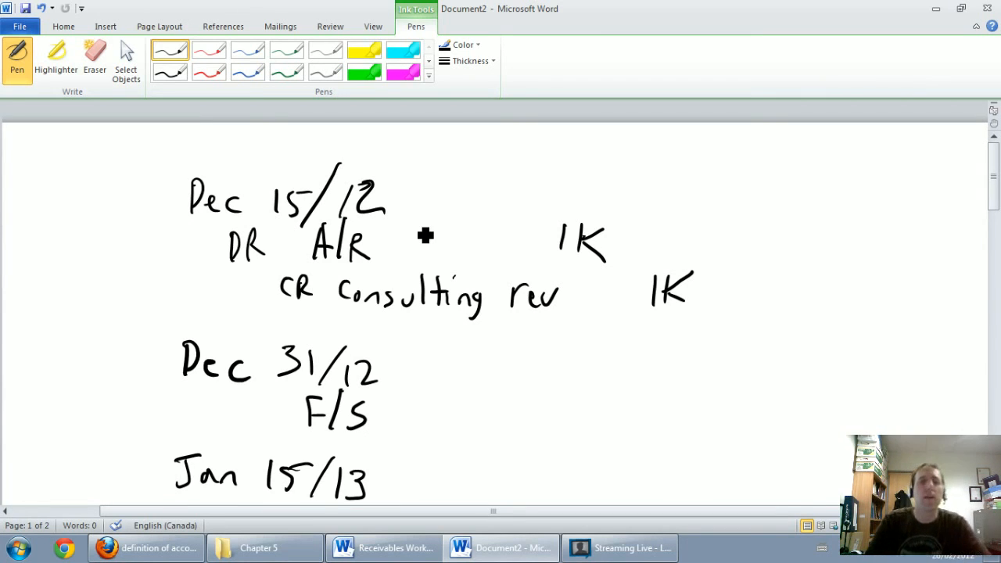
{"action": "mouse_move", "coordinate": [435, 340]}
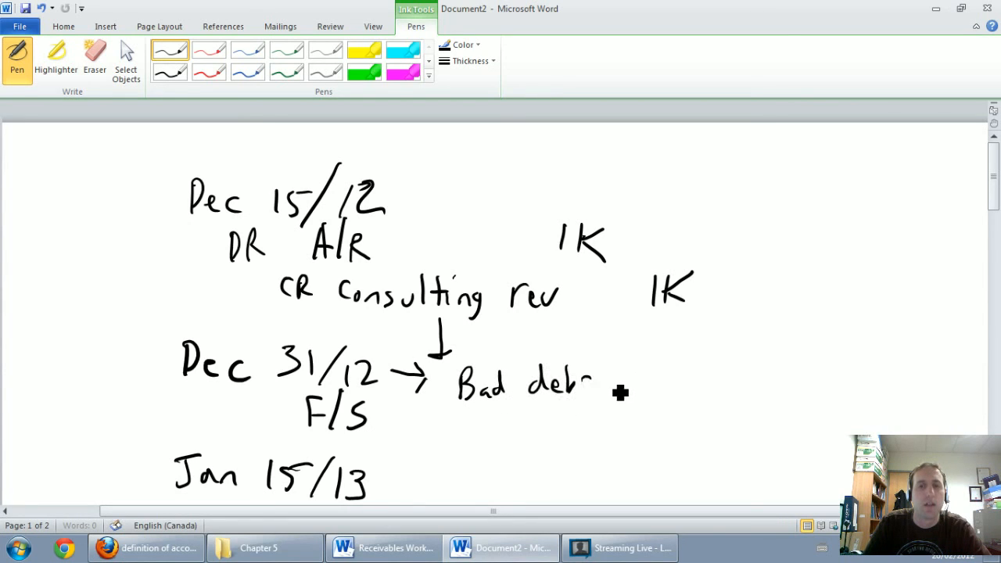
Step: Handwrite 'Bad debt exp' beside the Dec 31/12 arrow
{"action": "left_click_drag", "start_coordinate": [594, 383], "coordinate": [645, 394]}
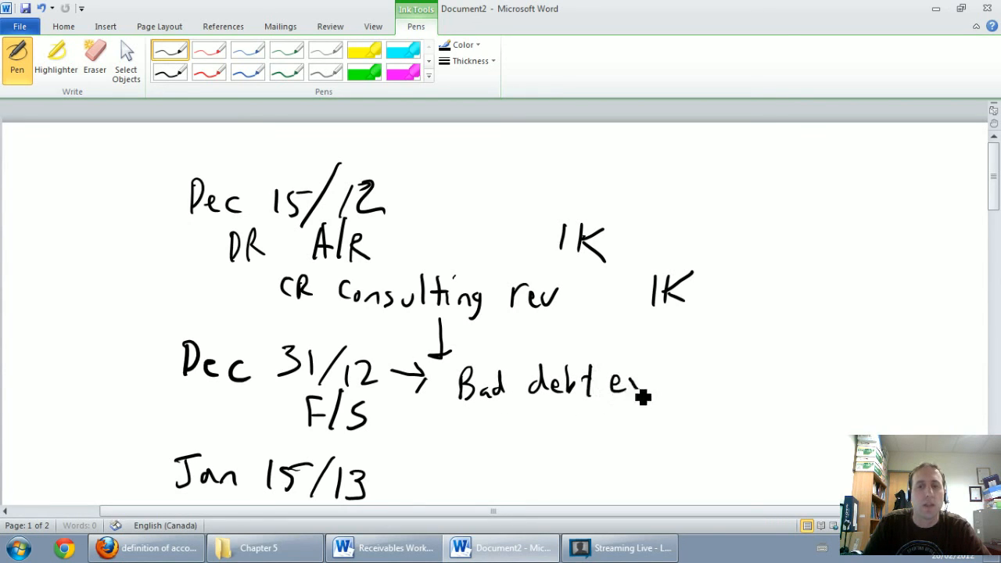
{"action": "left_click_drag", "start_coordinate": [617, 383], "coordinate": [664, 391]}
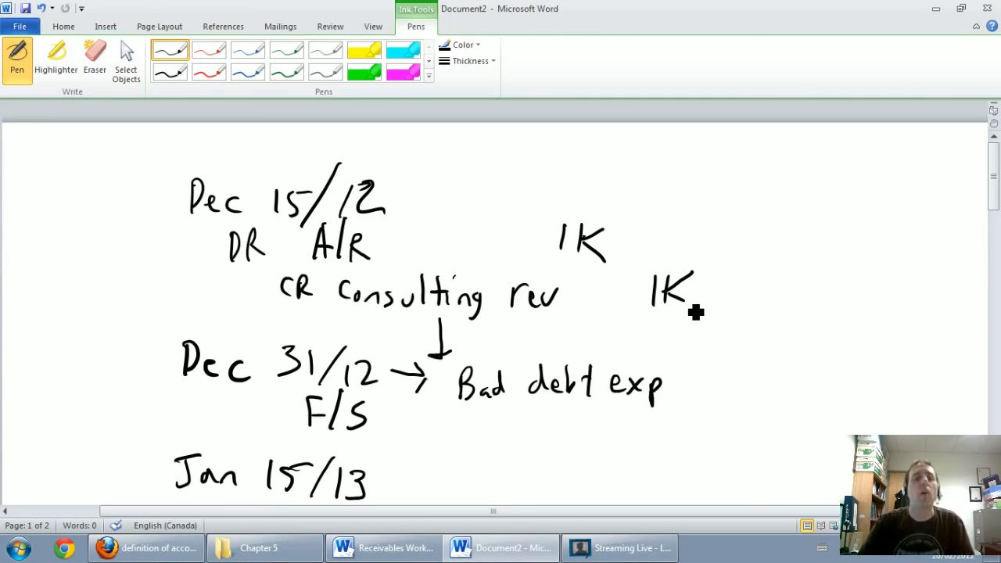
{"action": "mouse_move", "coordinate": [717, 394]}
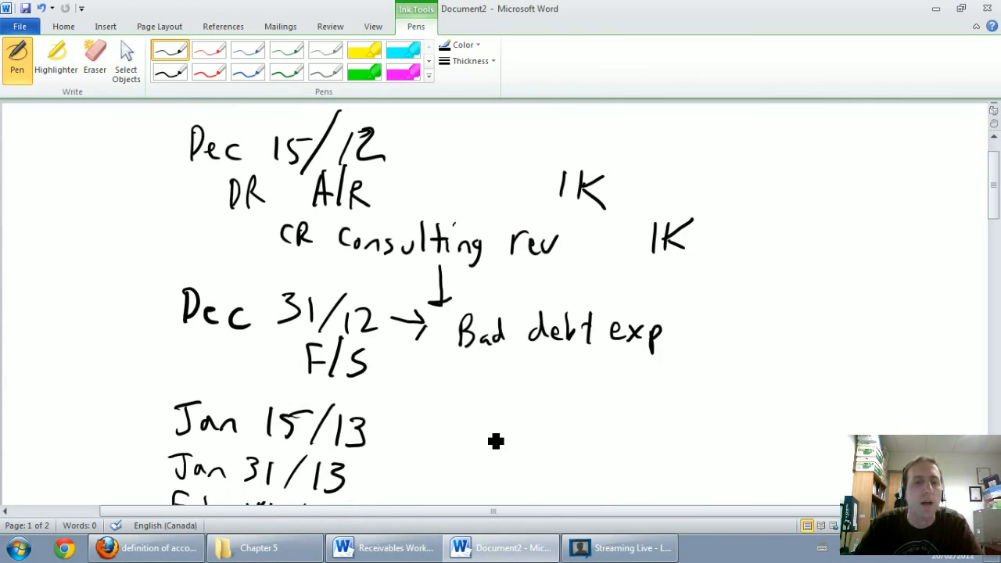
{"action": "mouse_move", "coordinate": [326, 427]}
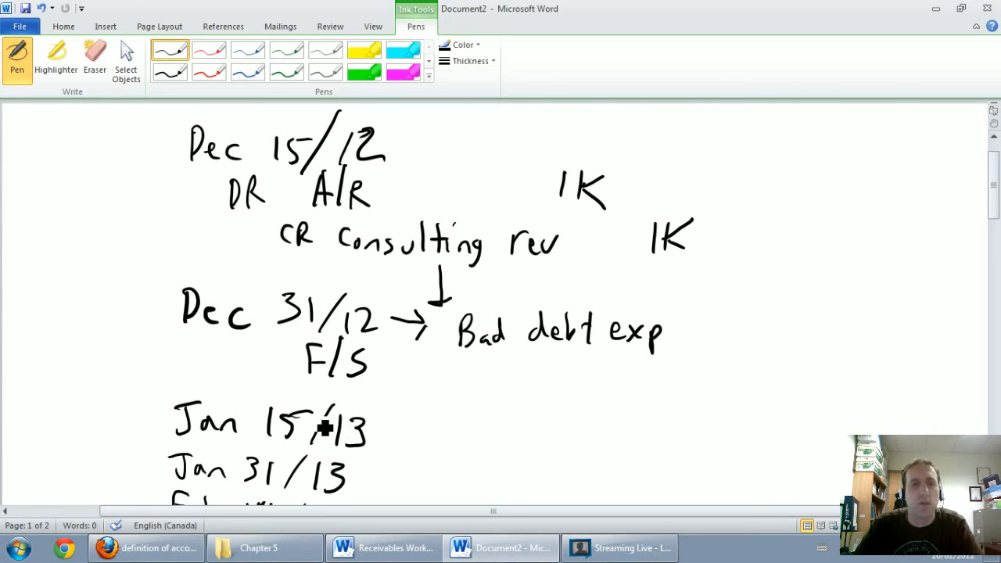
{"action": "scroll", "scroll_direction": "down", "scroll_amount": 3}
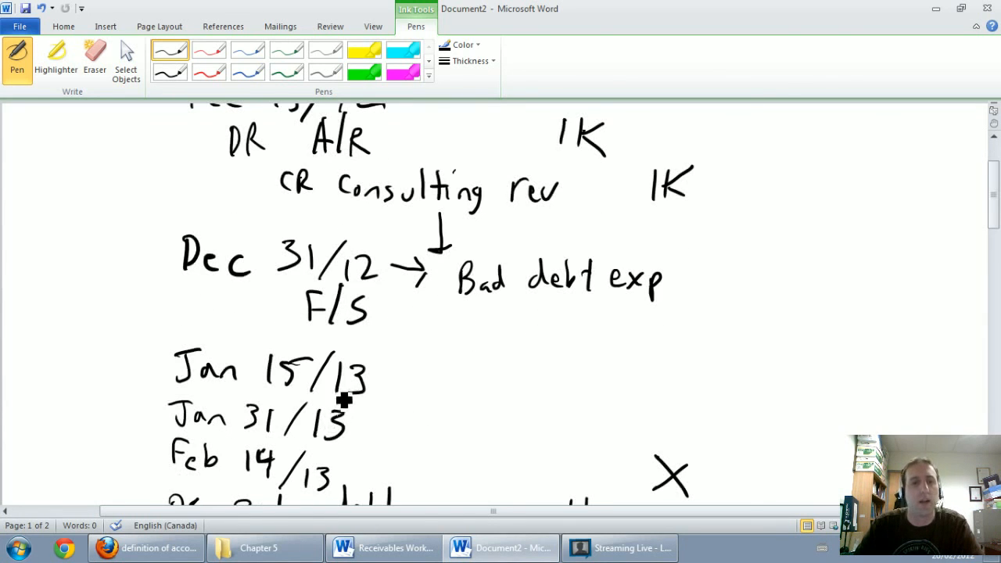
{"action": "scroll", "scroll_direction": "down", "scroll_amount": 3}
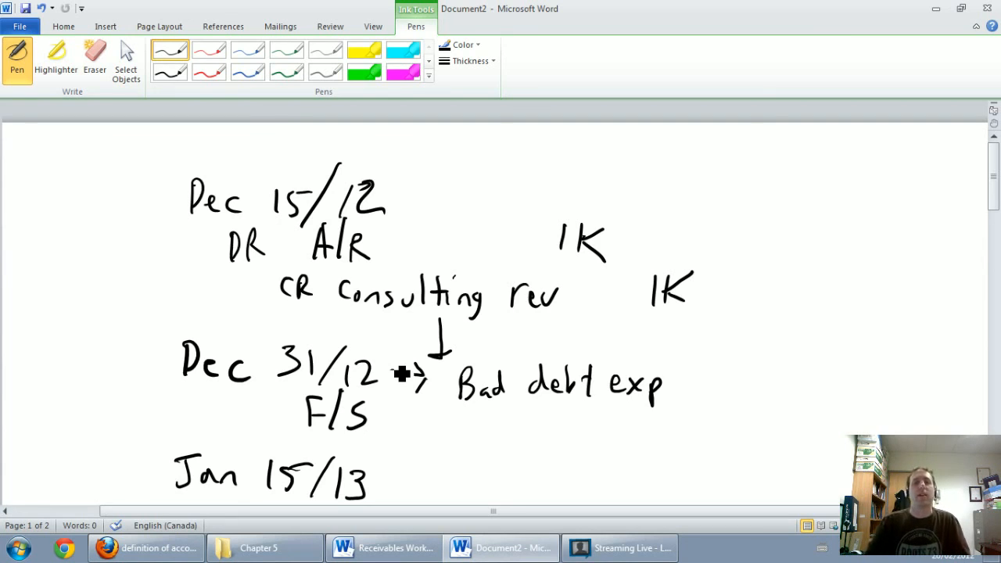
{"action": "scroll", "scroll_direction": "down", "scroll_amount": 3}
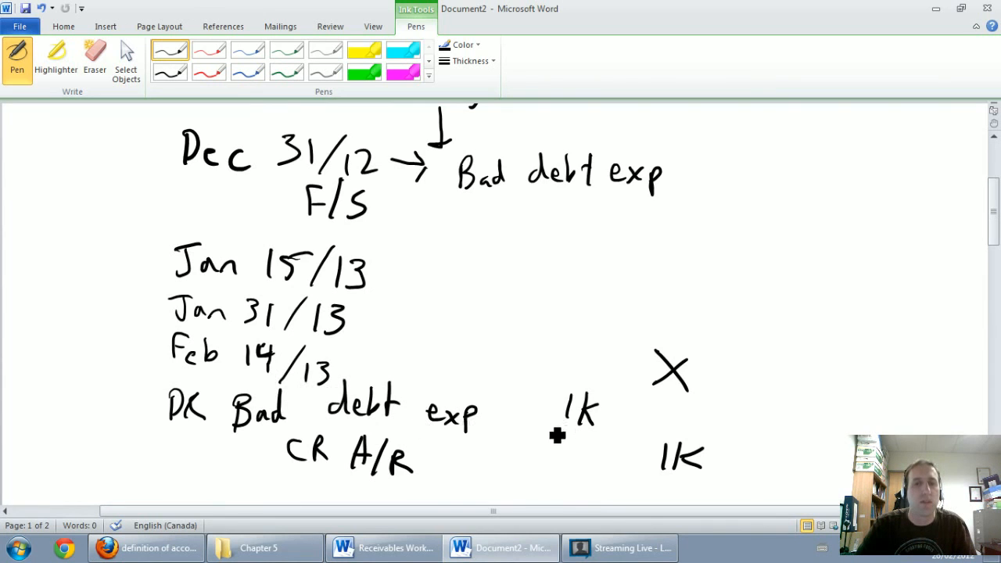
{"action": "scroll", "scroll_direction": "down", "scroll_amount": 3}
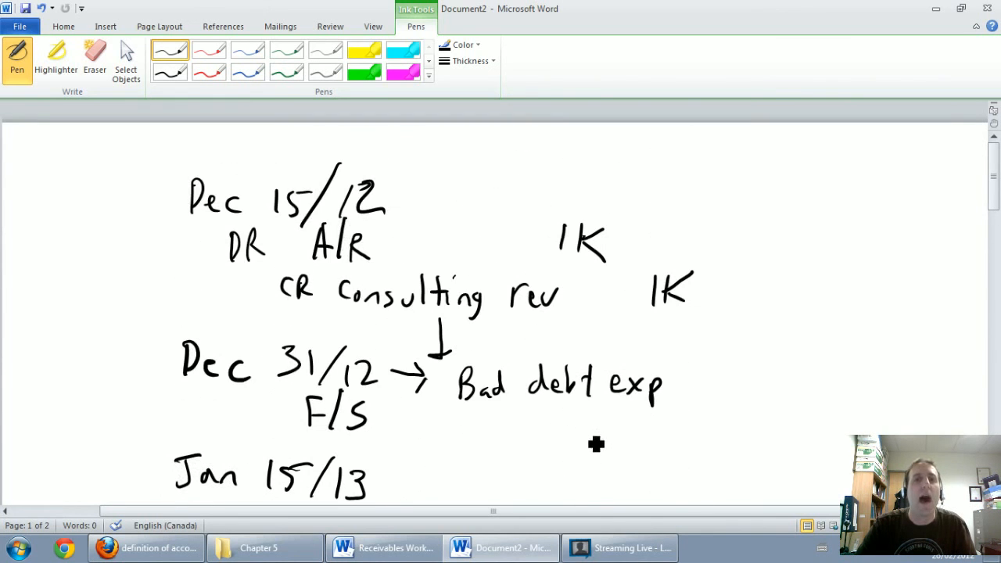